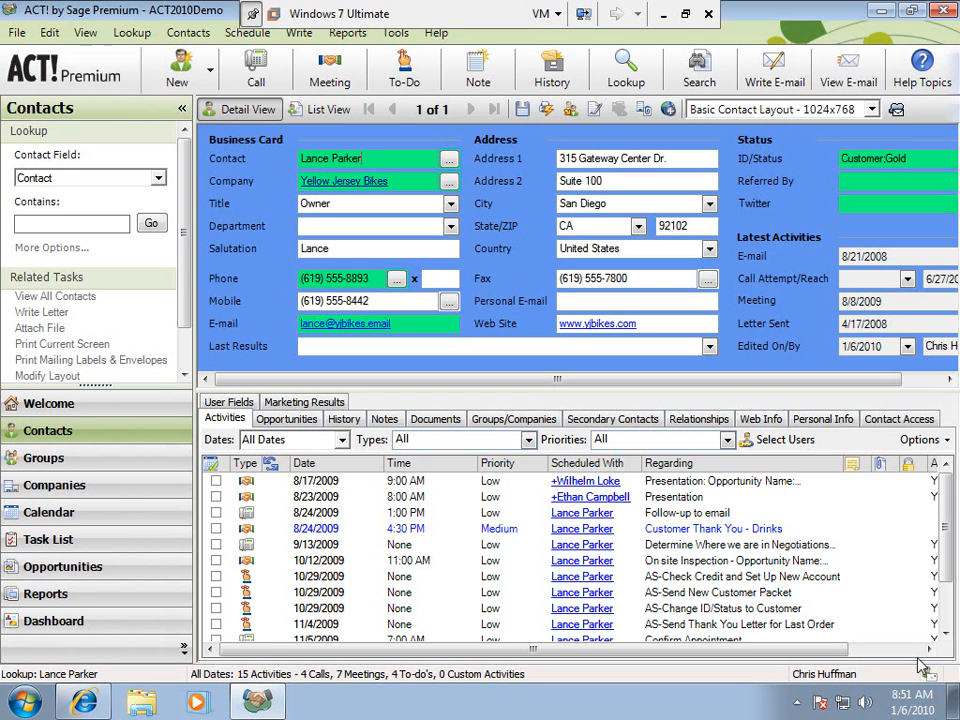
{"action": "mouse_move", "coordinate": [575, 490]}
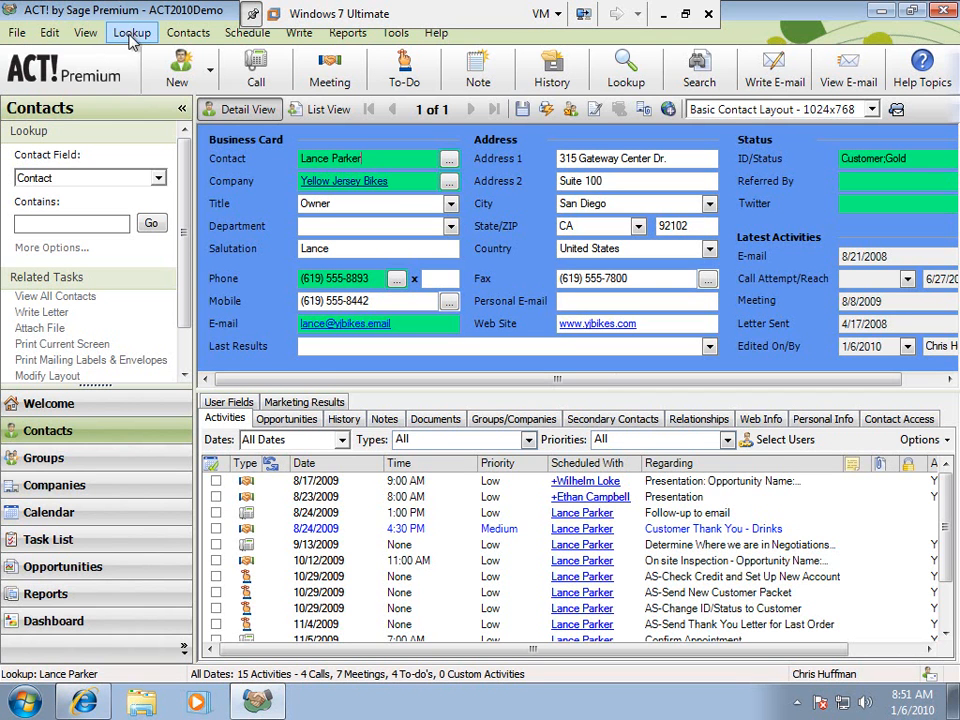
Look up all 199 contacts, list them briefly, then return to Detail View
{"action": "left_click", "coordinate": [131, 33]}
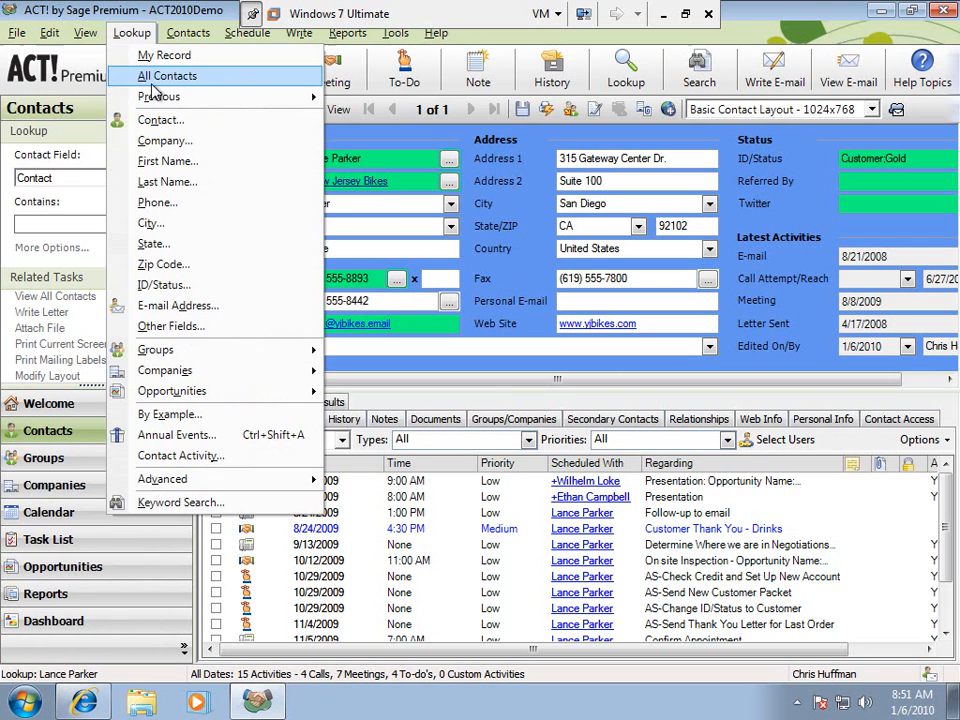
{"action": "left_click", "coordinate": [167, 76]}
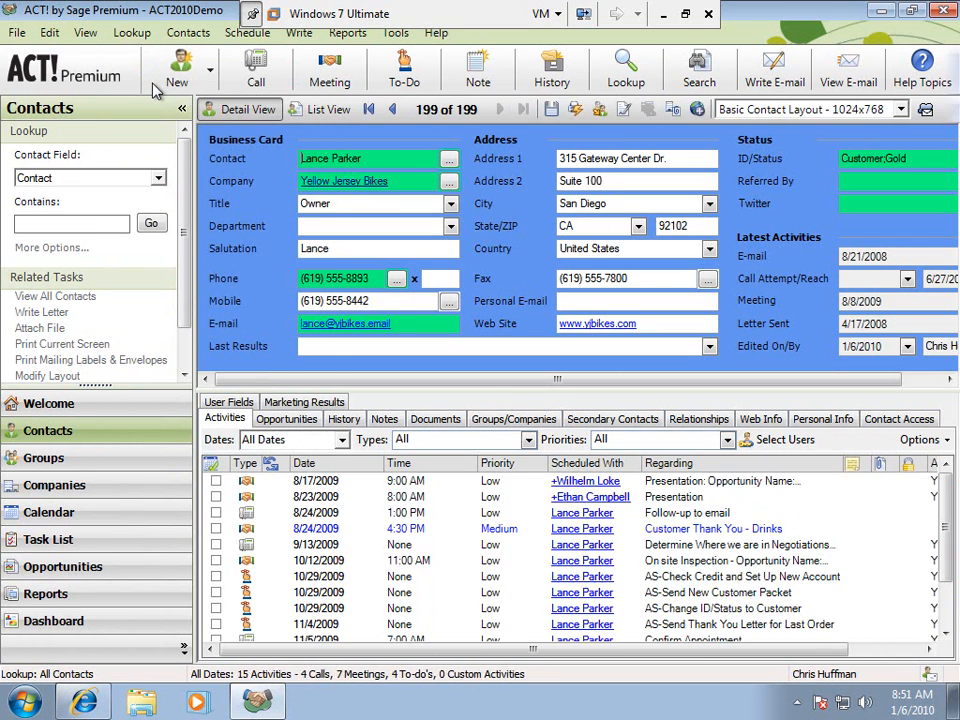
{"action": "left_click", "coordinate": [323, 109]}
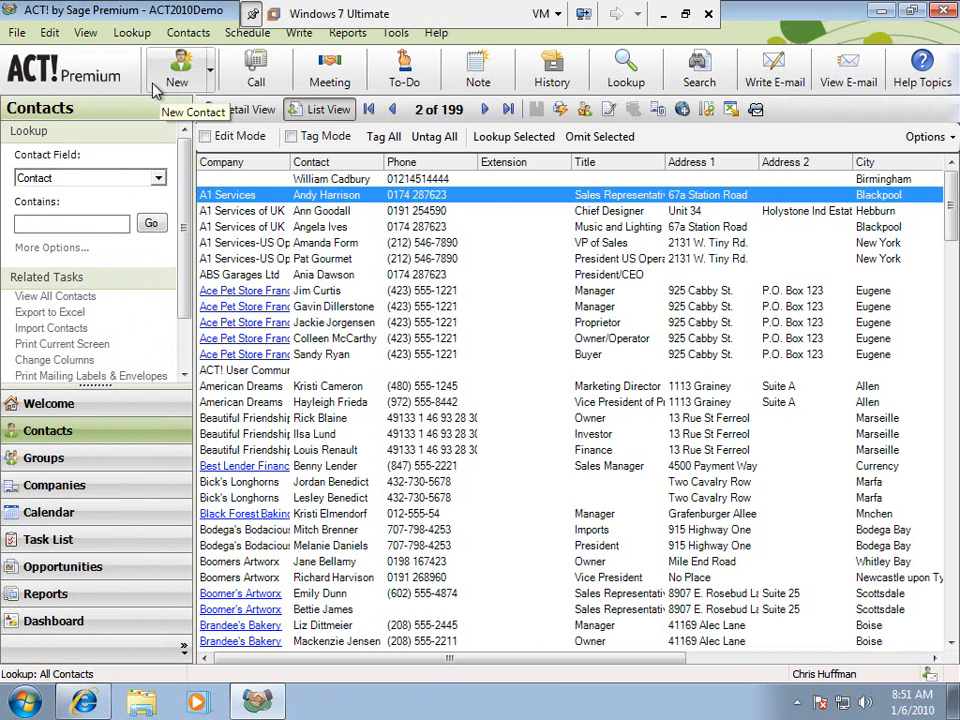
{"action": "left_click", "coordinate": [240, 109]}
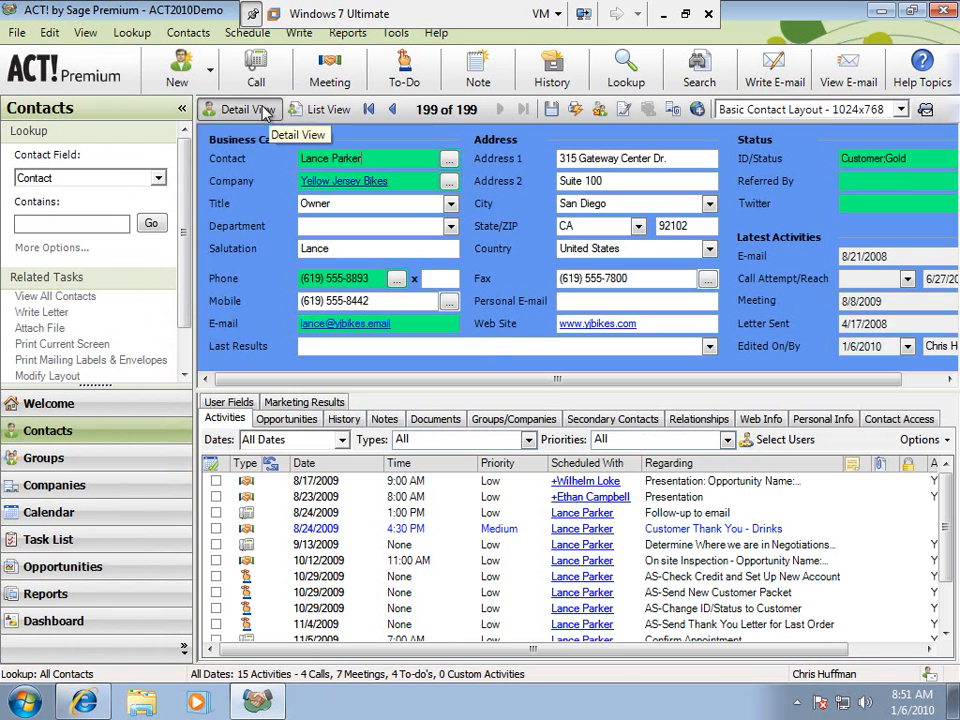
{"action": "mouse_move", "coordinate": [500, 130]}
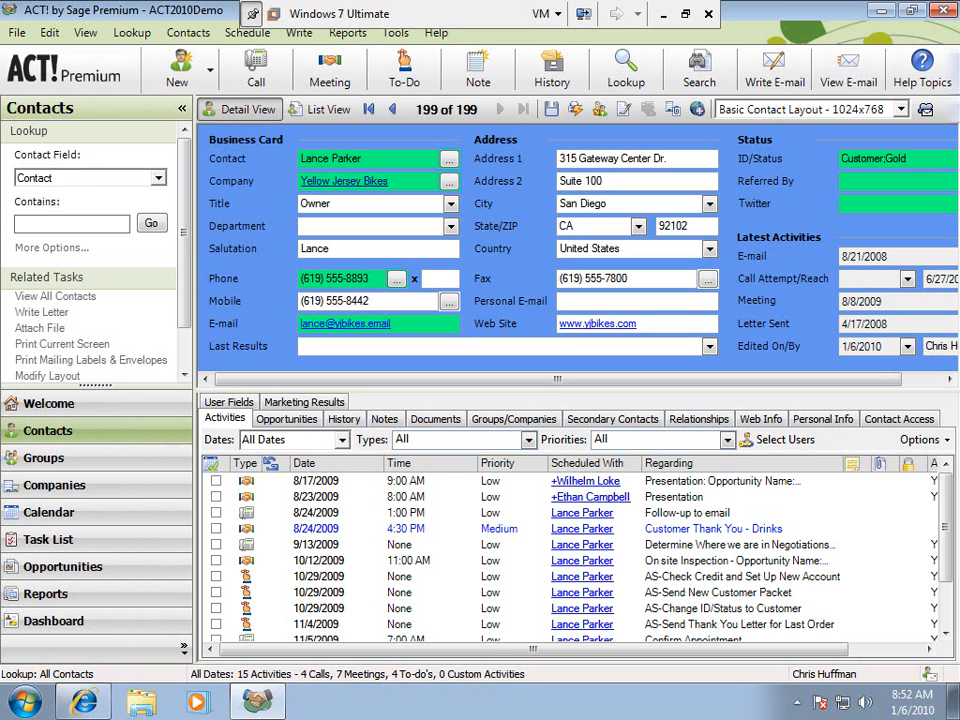
{"action": "left_click", "coordinate": [70, 222]}
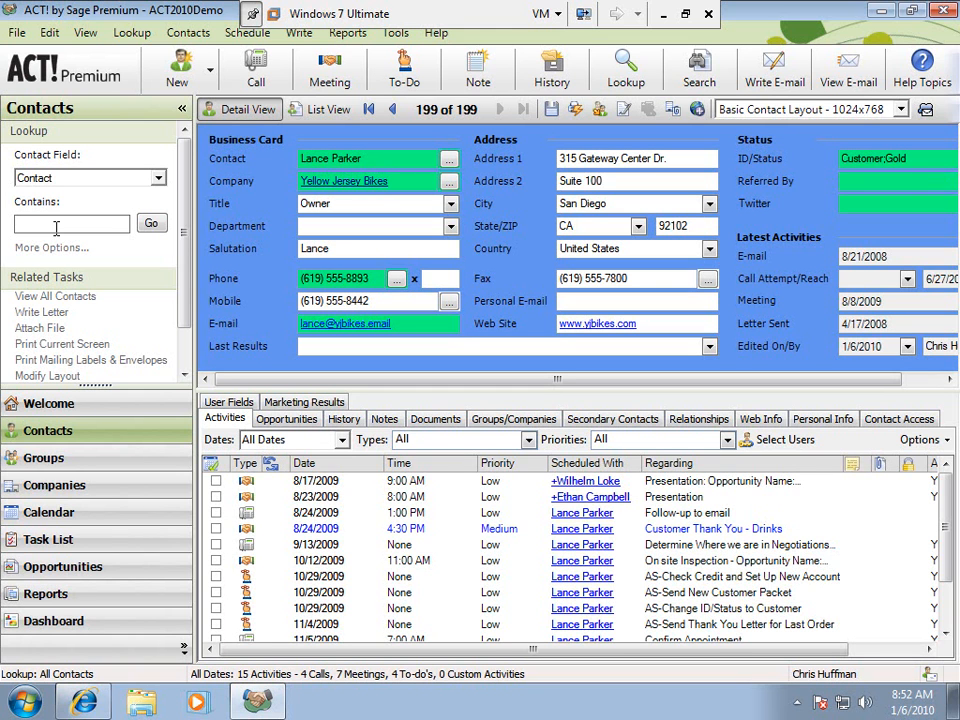
{"action": "type", "text": "melissa"}
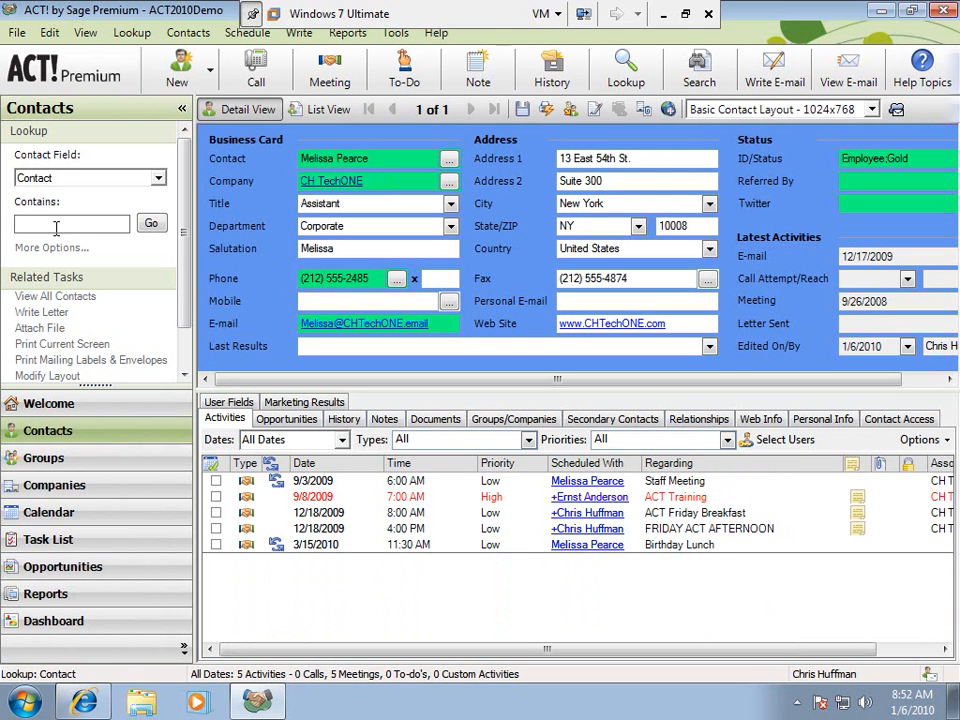
{"action": "type", "text": "lance"}
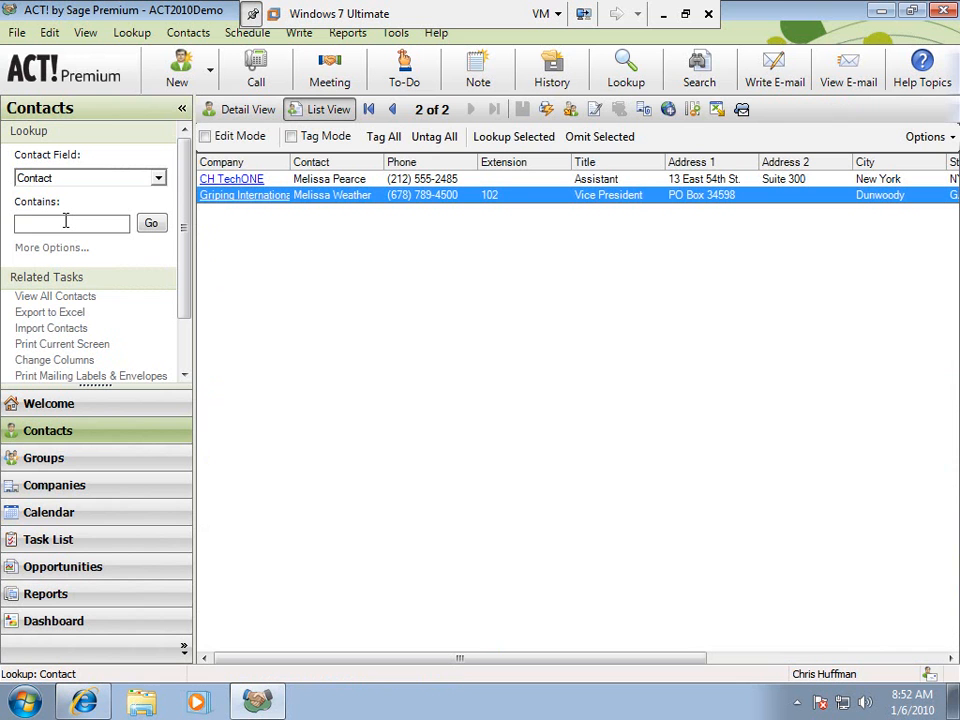
{"action": "type", "text": "Ian"}
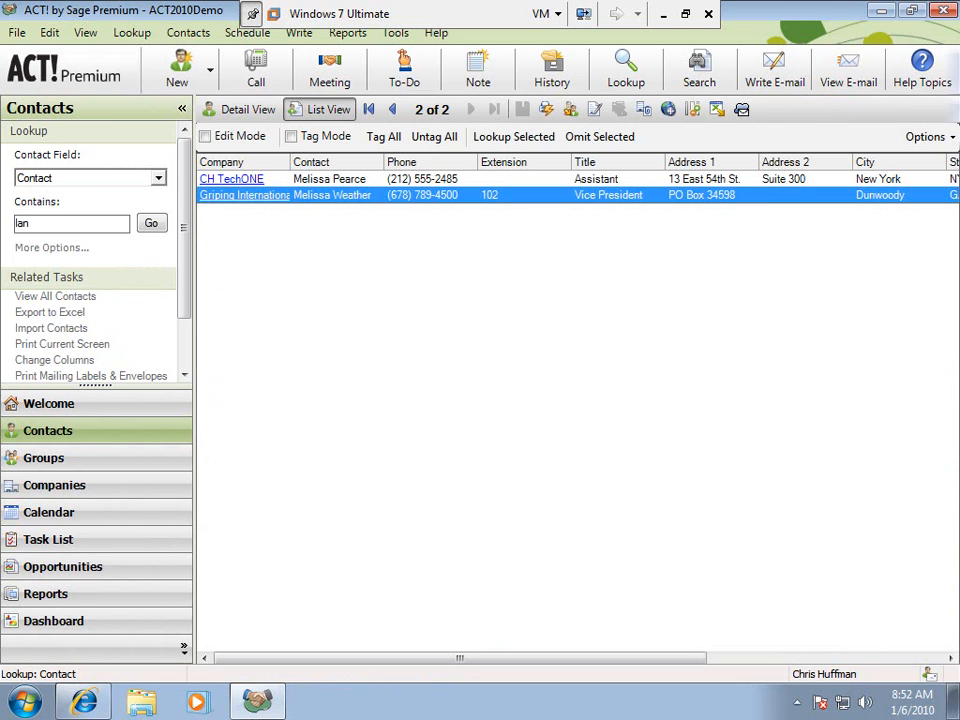
{"action": "left_click", "coordinate": [240, 109]}
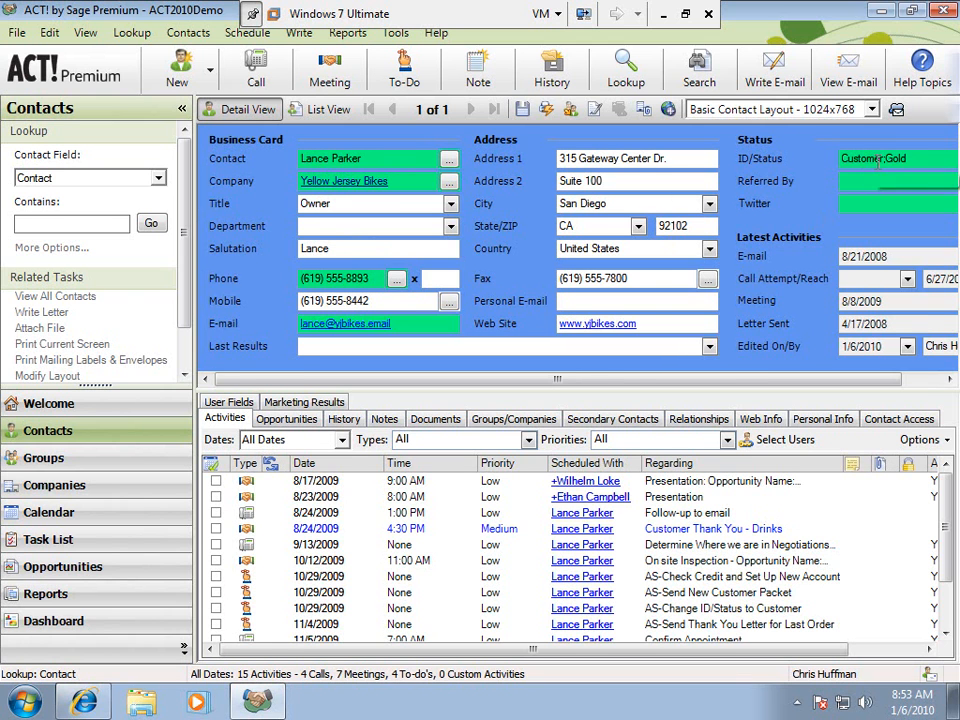
Look up contacts with ID/Status containing Customer (59 found) and view them in detail
{"action": "right_click", "coordinate": [890, 158]}
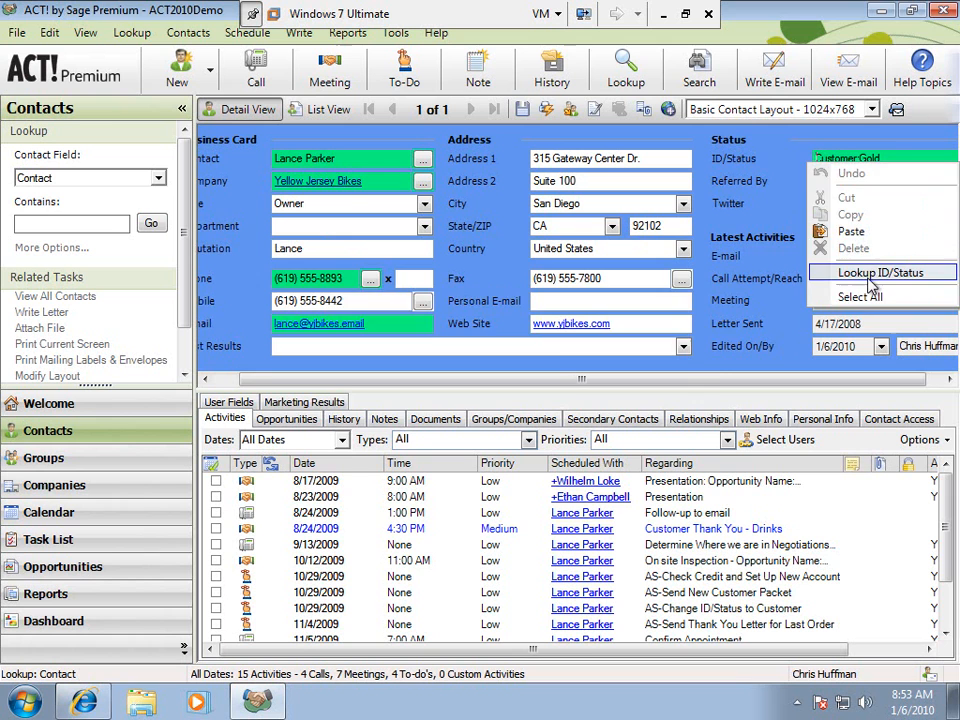
{"action": "left_click", "coordinate": [880, 272]}
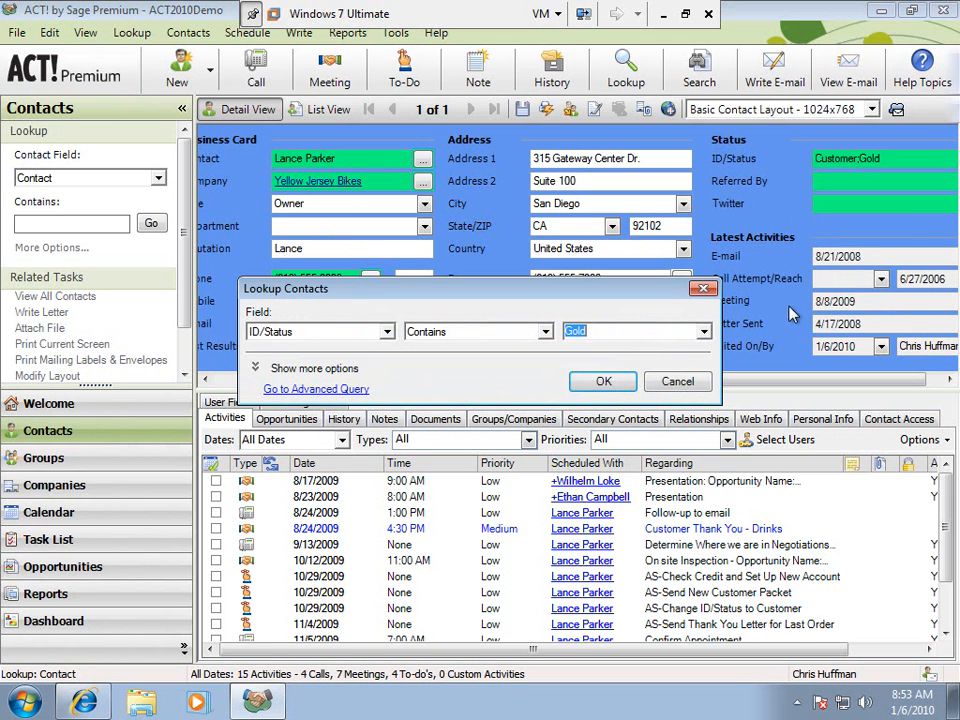
{"action": "mouse_move", "coordinate": [323, 348]}
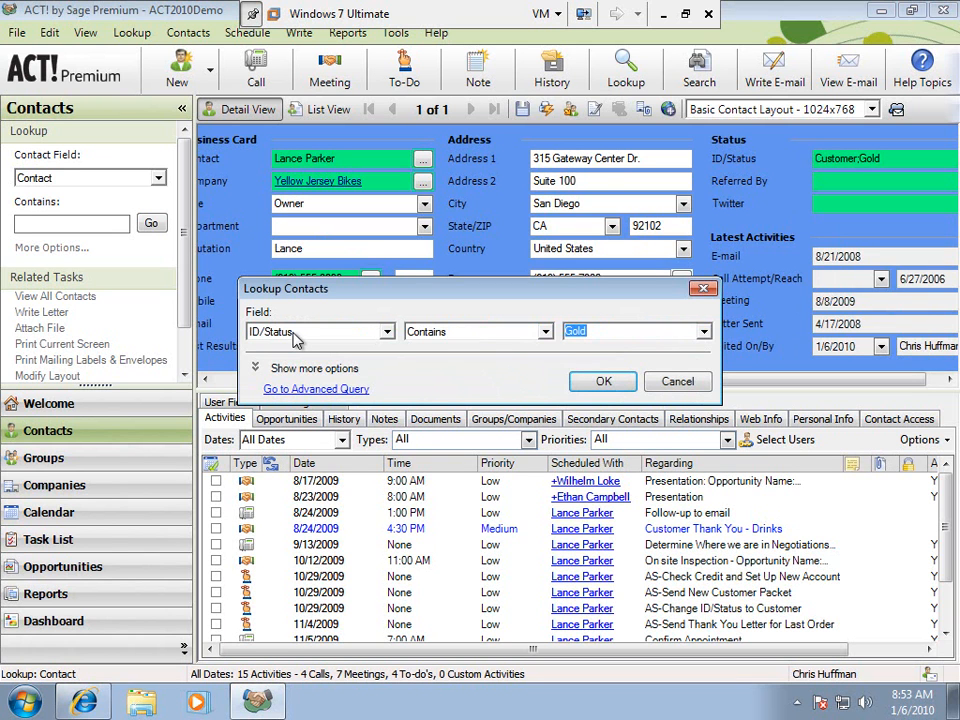
{"action": "left_click", "coordinate": [386, 331]}
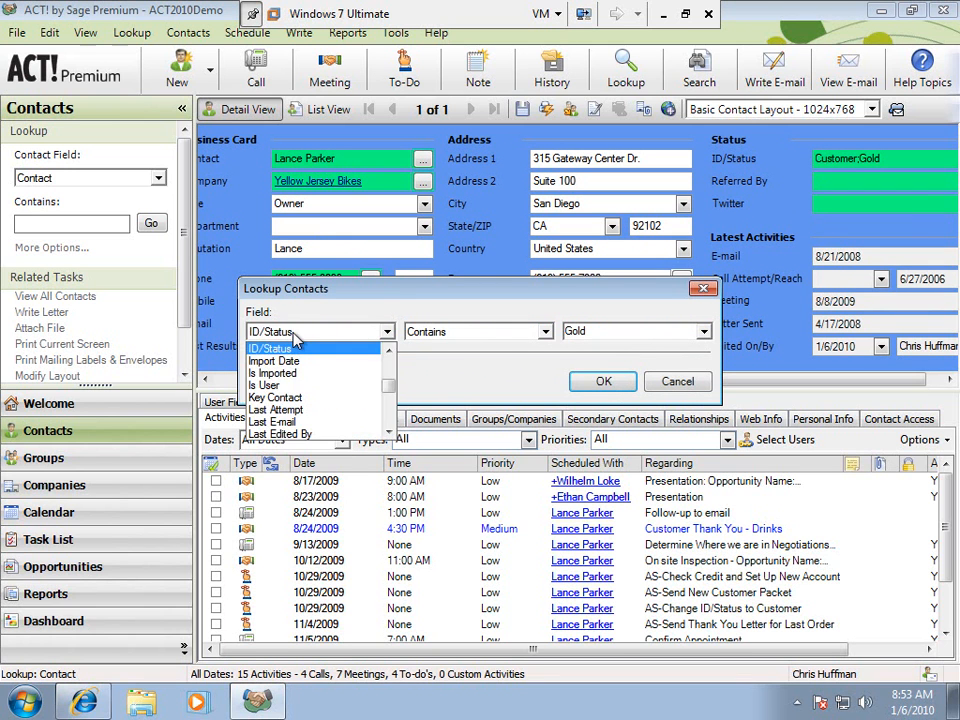
{"action": "left_click", "coordinate": [270, 331]}
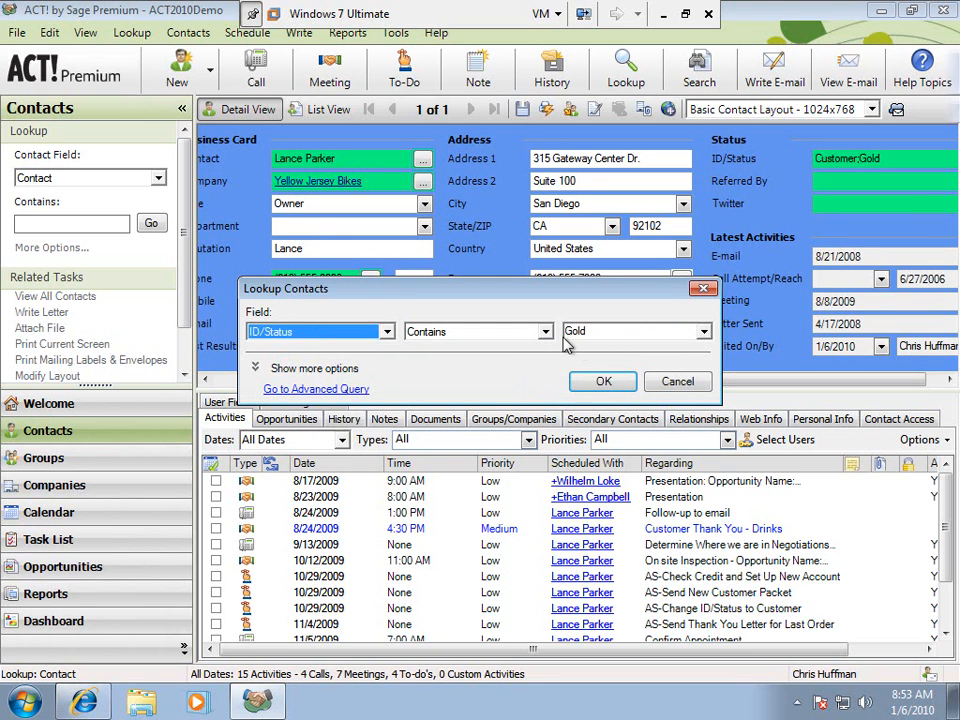
{"action": "left_click", "coordinate": [536, 331]}
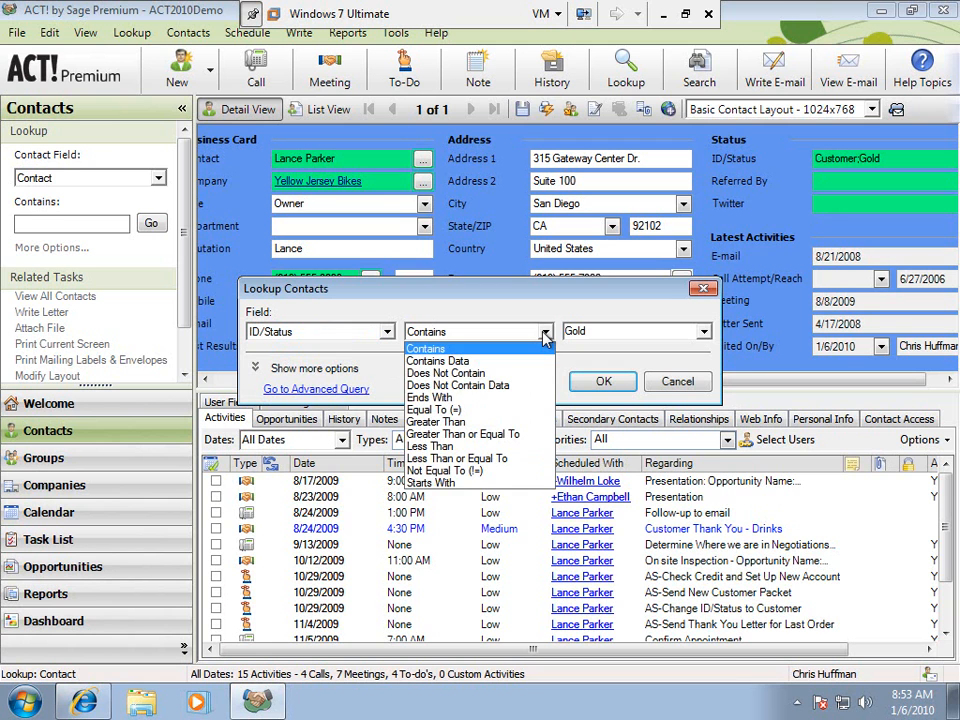
{"action": "left_click", "coordinate": [426, 331]}
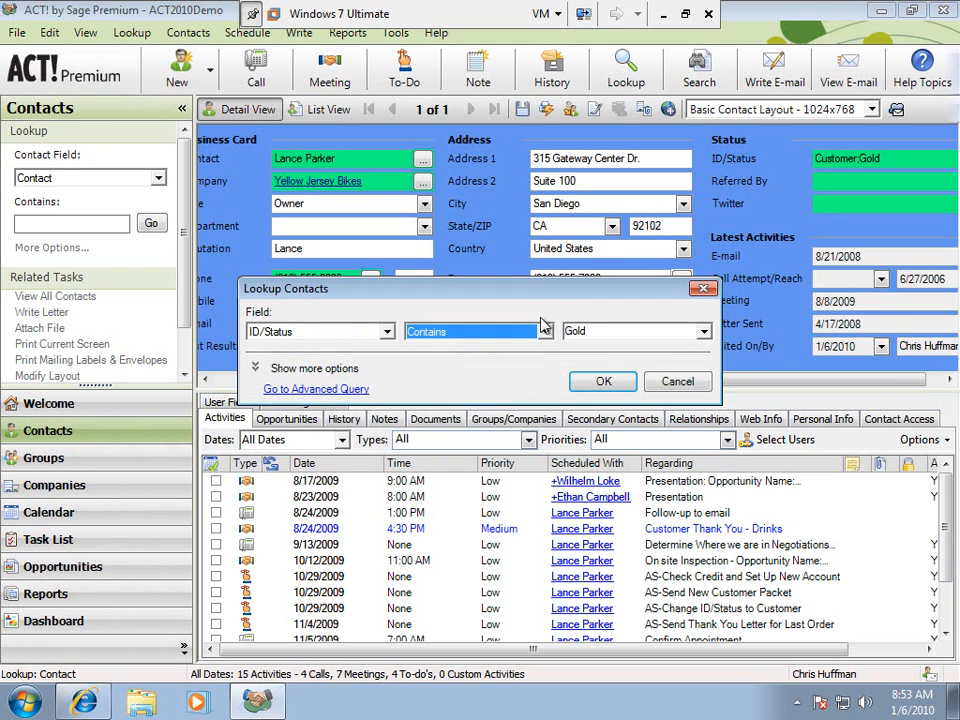
{"action": "mouse_move", "coordinate": [733, 348]}
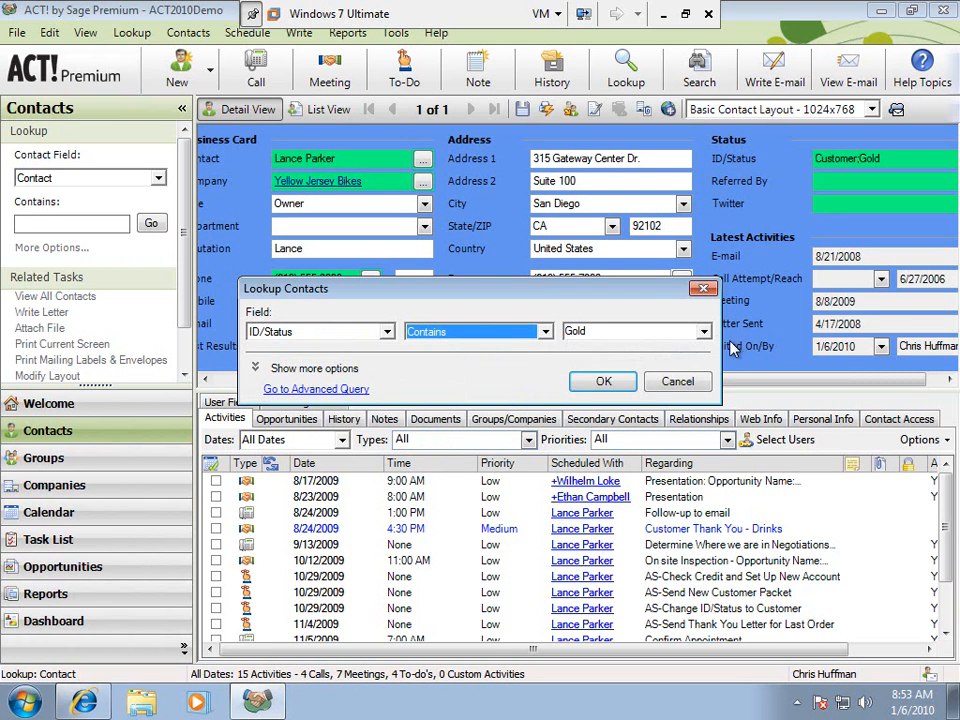
{"action": "left_click", "coordinate": [703, 331]}
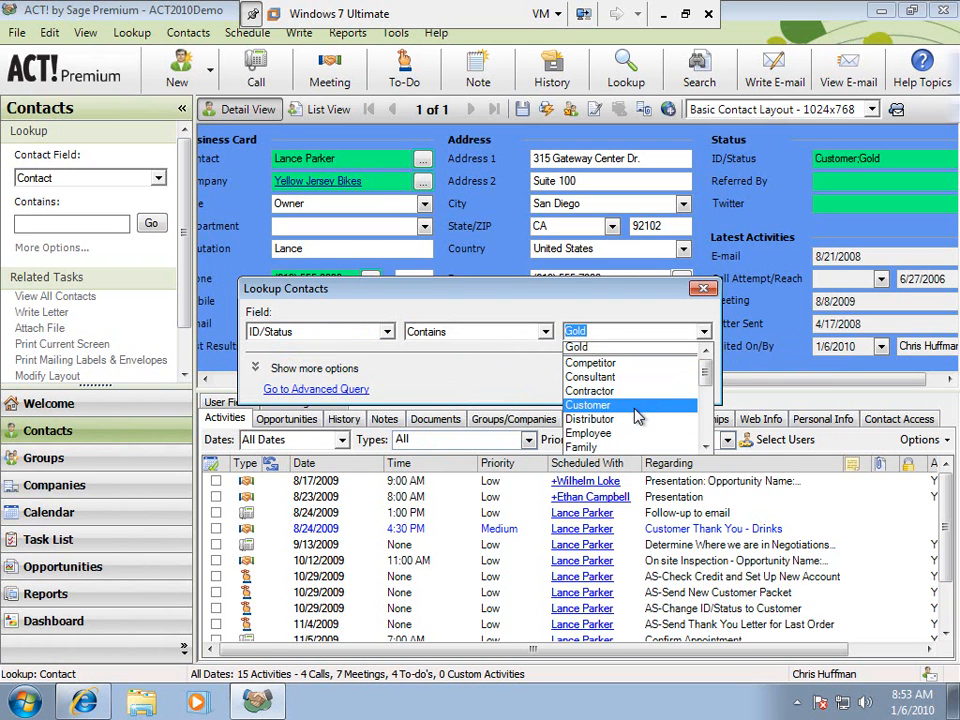
{"action": "left_click", "coordinate": [588, 405]}
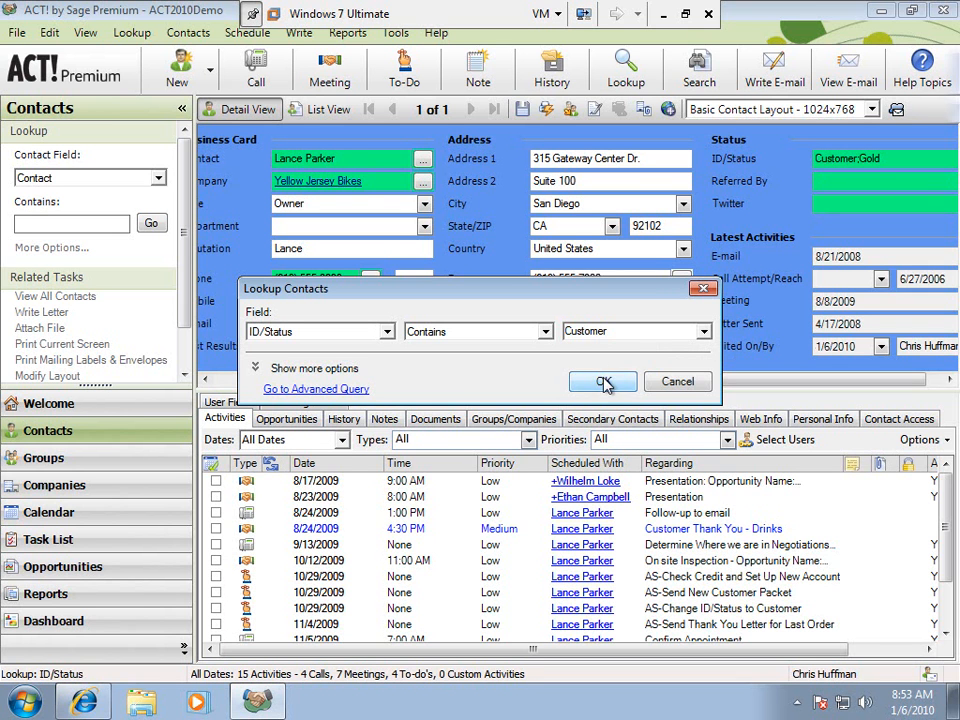
{"action": "left_click", "coordinate": [603, 381]}
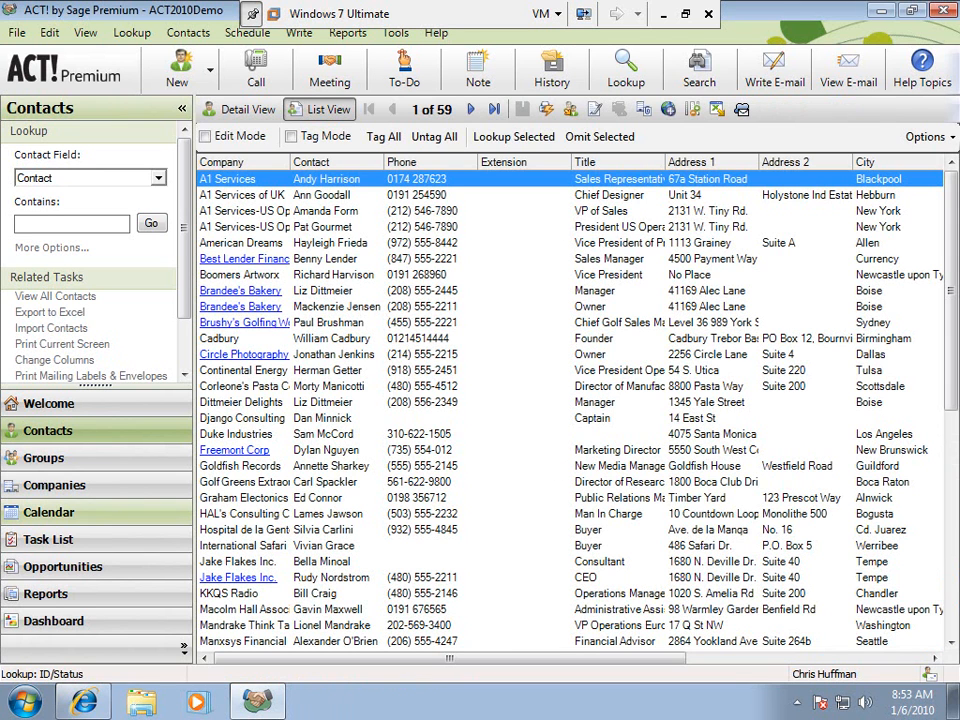
{"action": "left_click", "coordinate": [247, 109]}
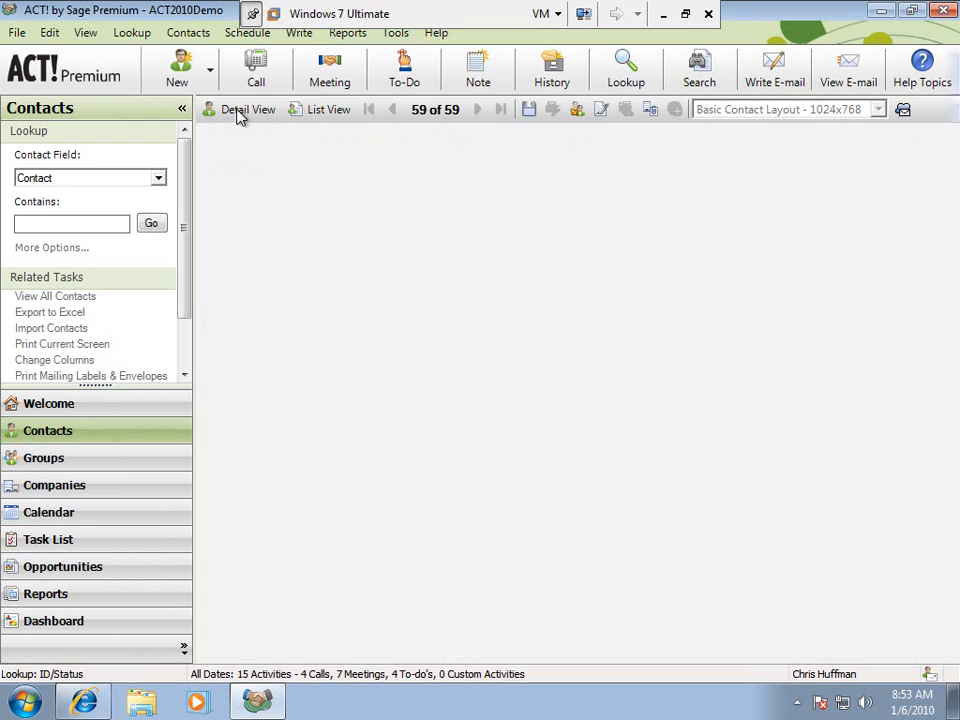
Configure a State 'Starts With NY' lookup set to Narrow Lookup on the current customers
{"action": "left_click", "coordinate": [247, 109]}
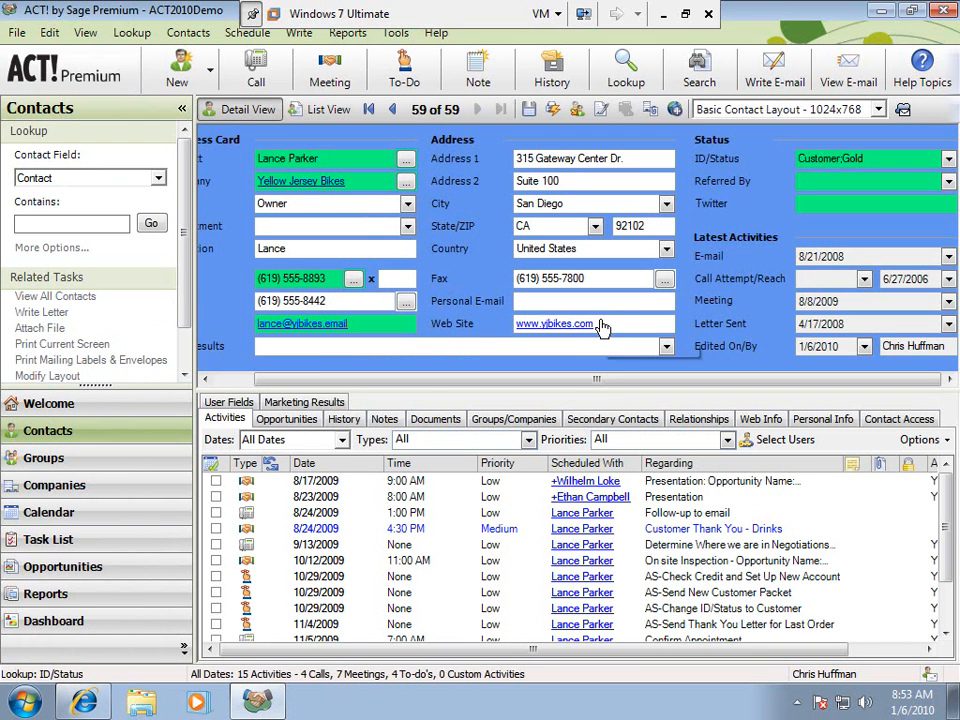
{"action": "mouse_move", "coordinate": [650, 315]}
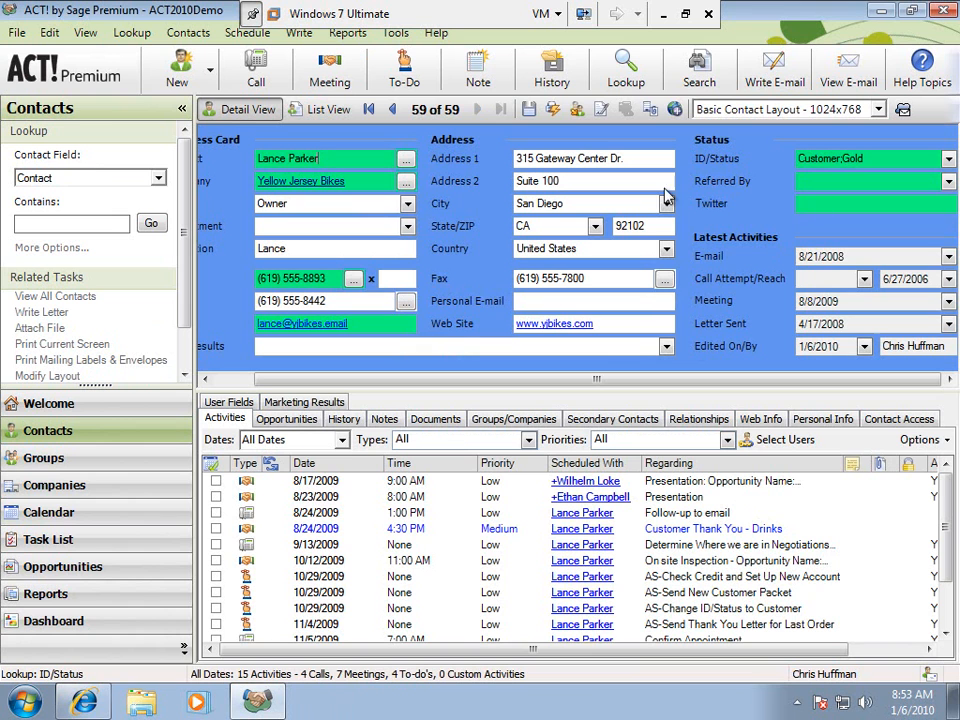
{"action": "mouse_move", "coordinate": [458, 122]}
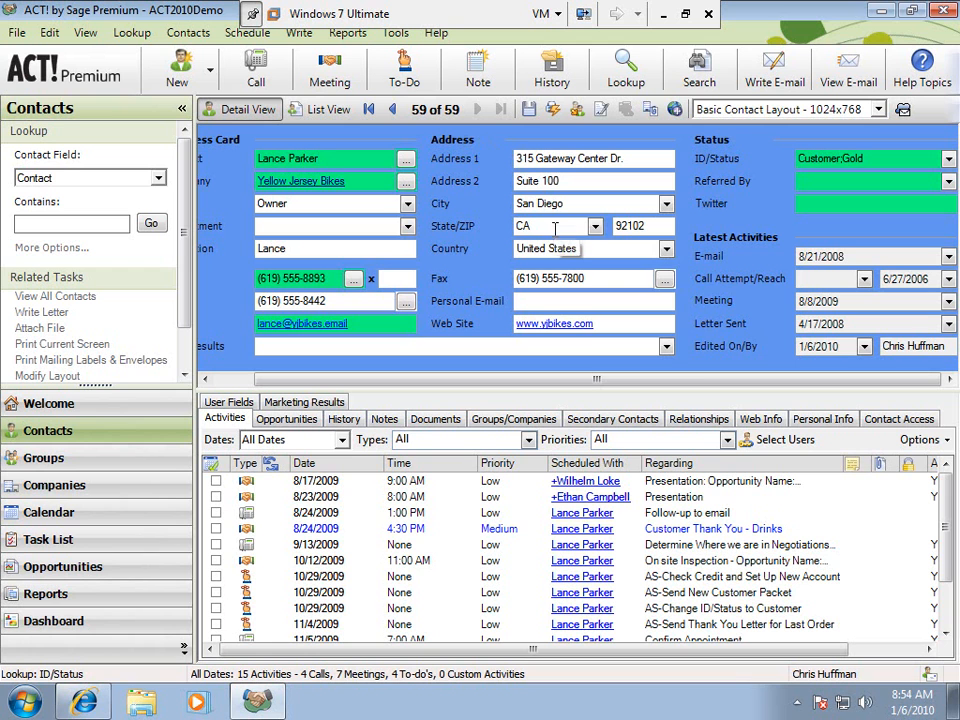
{"action": "right_click", "coordinate": [555, 226]}
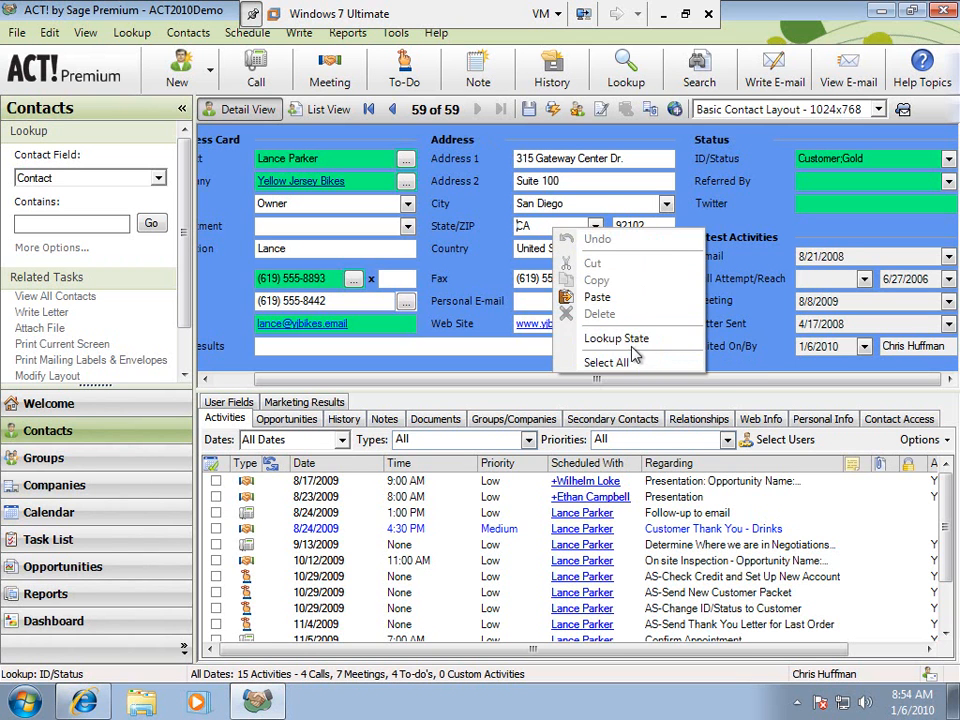
{"action": "left_click", "coordinate": [616, 337]}
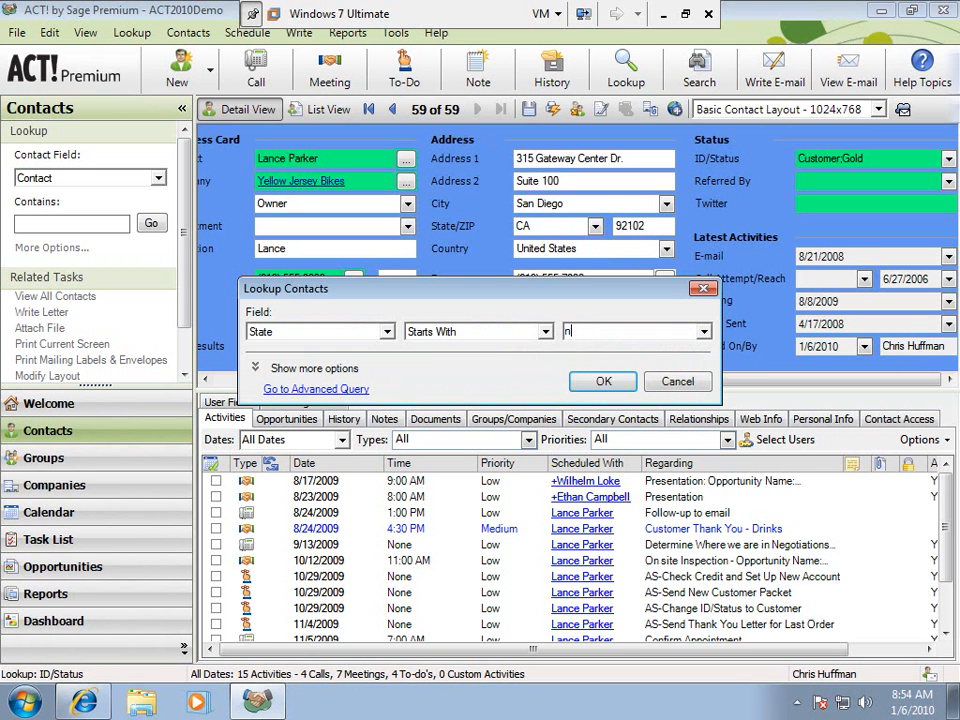
{"action": "type", "text": "NY"}
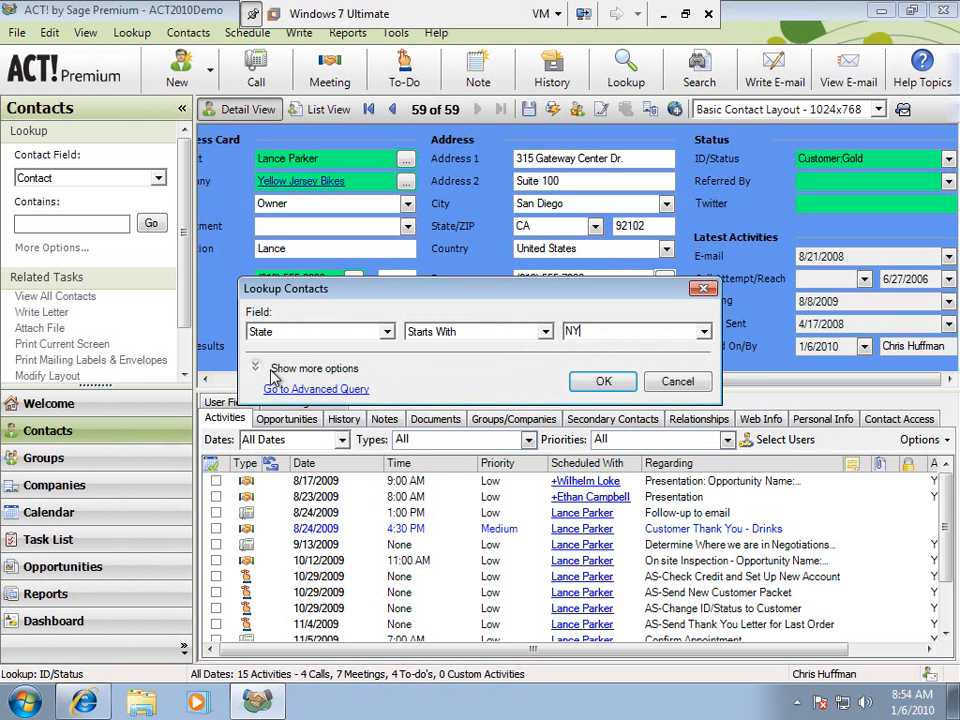
{"action": "left_click", "coordinate": [314, 368]}
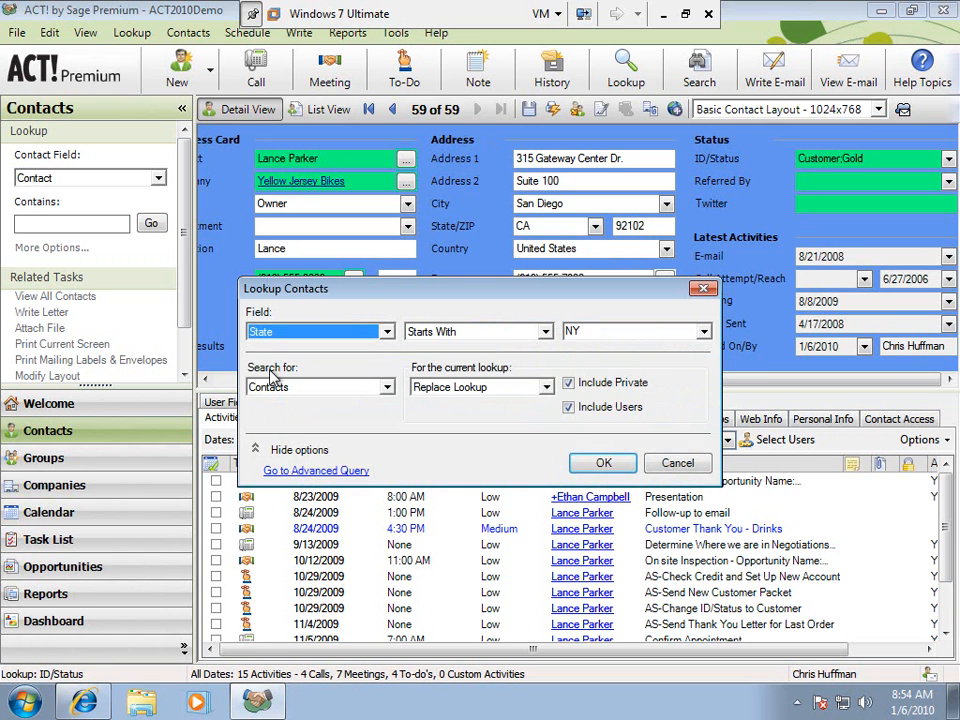
{"action": "mouse_move", "coordinate": [485, 391]}
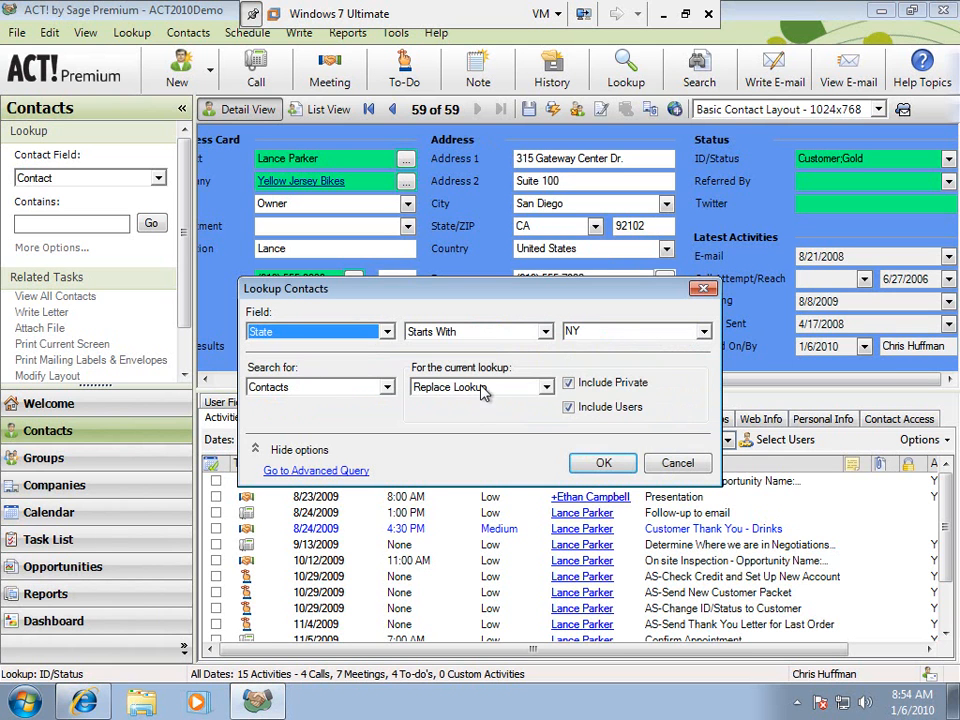
{"action": "left_click", "coordinate": [550, 387]}
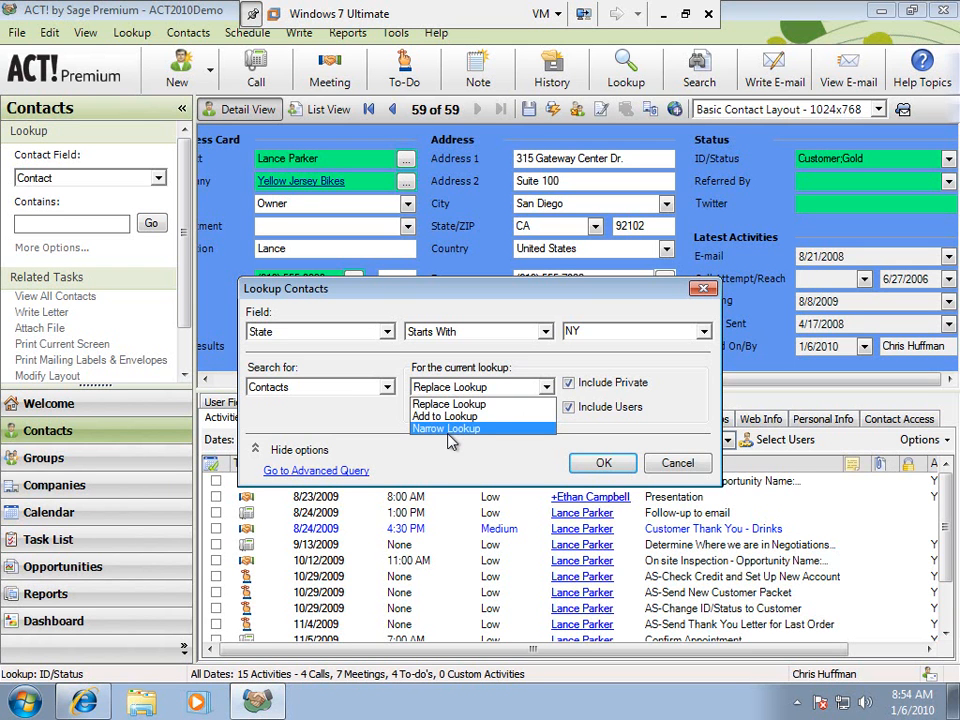
{"action": "left_click", "coordinate": [446, 428]}
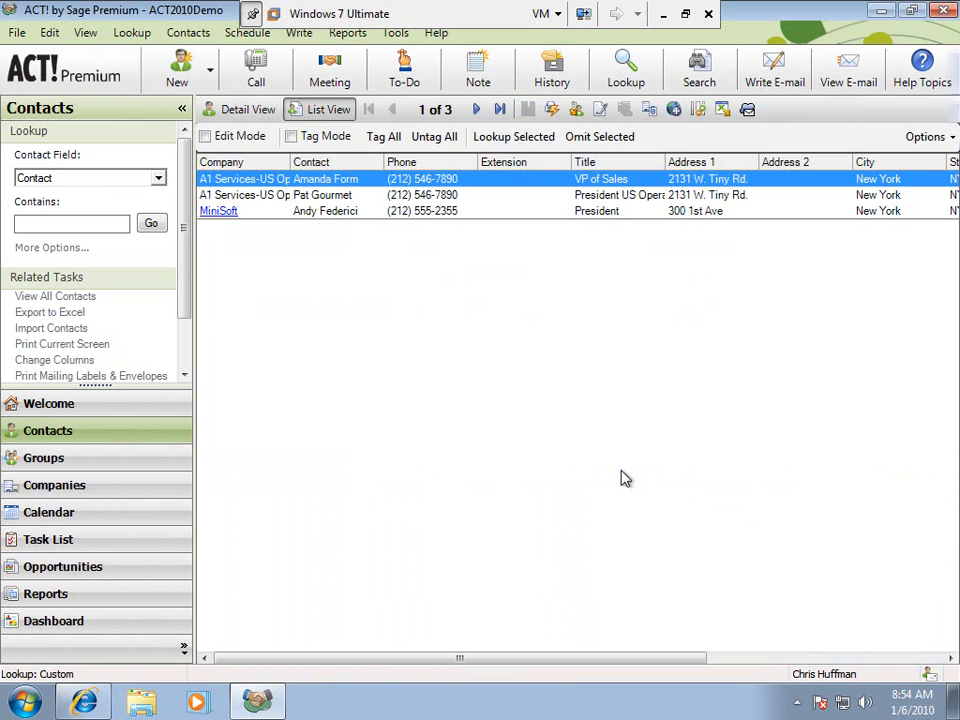
{"action": "mouse_move", "coordinate": [450, 248]}
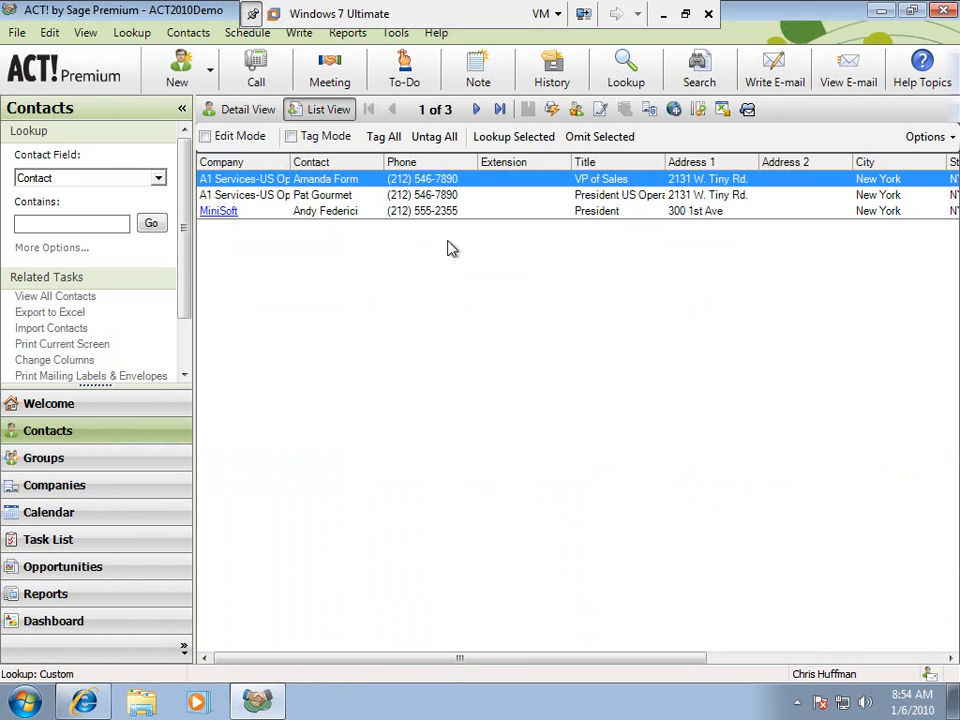
{"action": "mouse_move", "coordinate": [875, 231]}
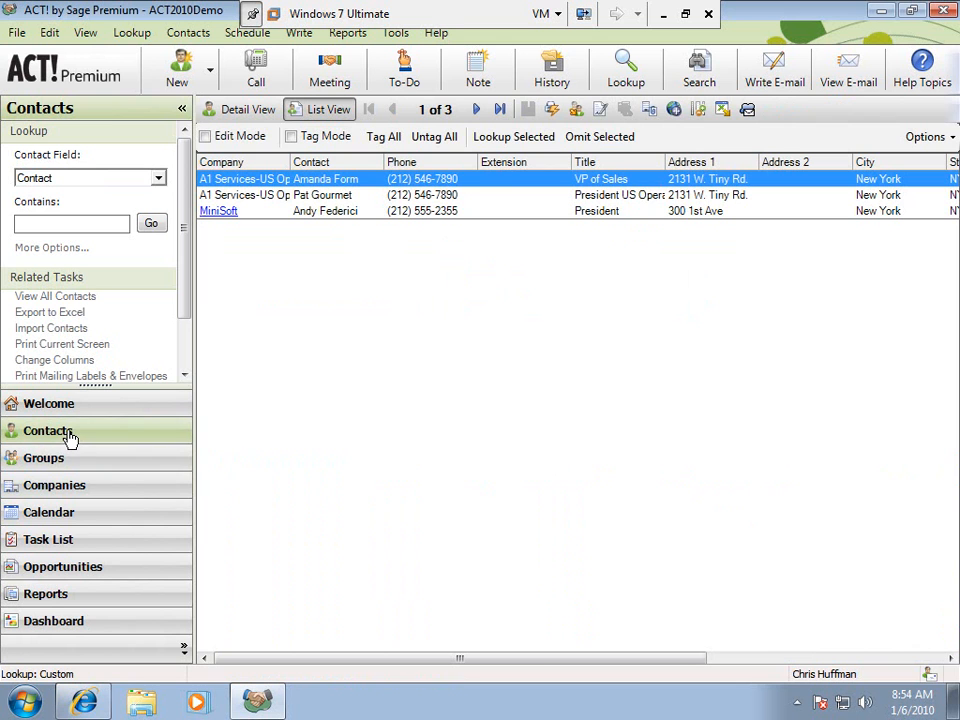
{"action": "mouse_move", "coordinate": [256, 70]}
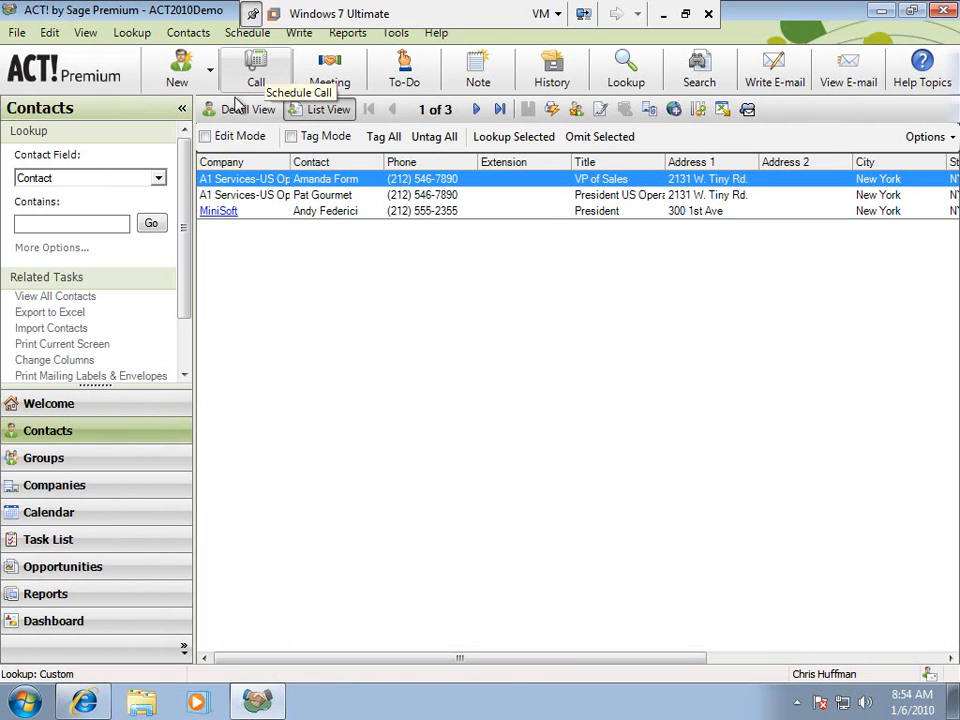
{"action": "left_click", "coordinate": [247, 109]}
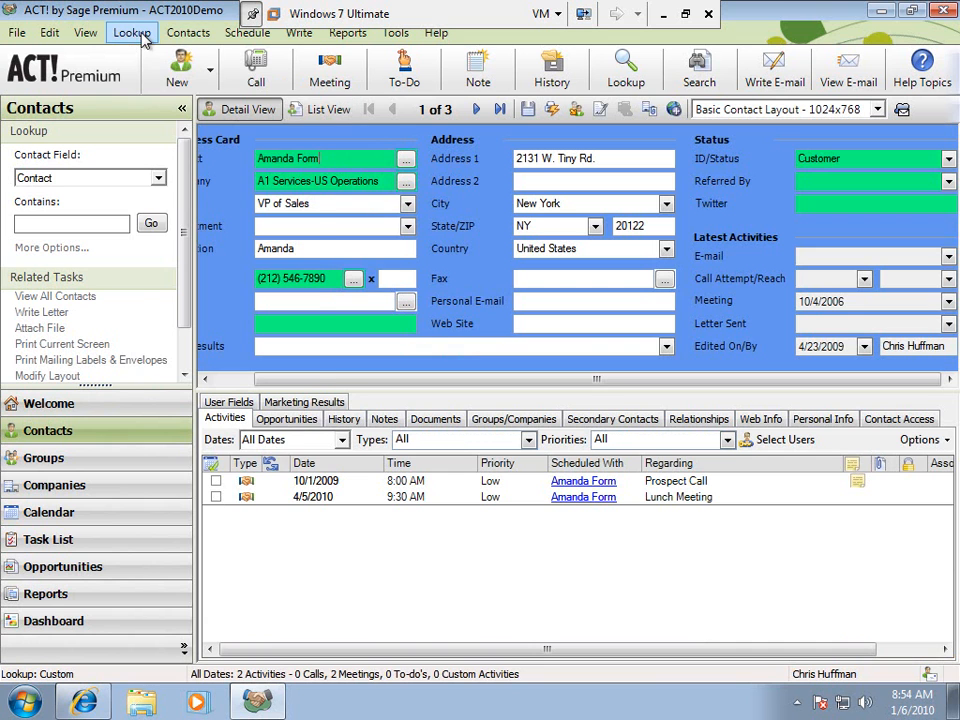
{"action": "left_click", "coordinate": [131, 33]}
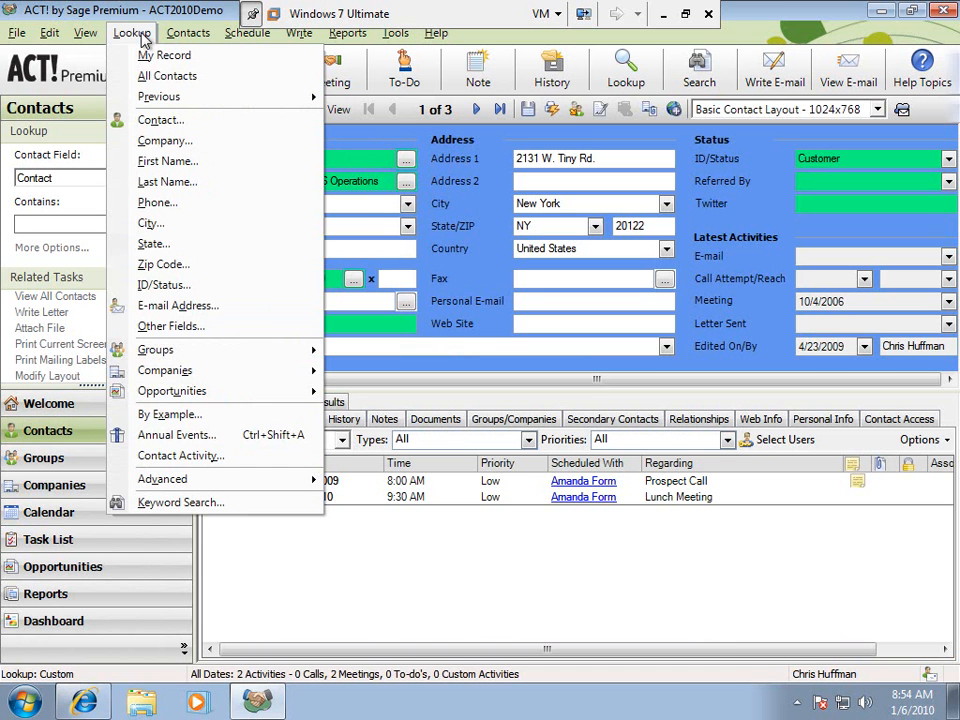
{"action": "mouse_move", "coordinate": [177, 305]}
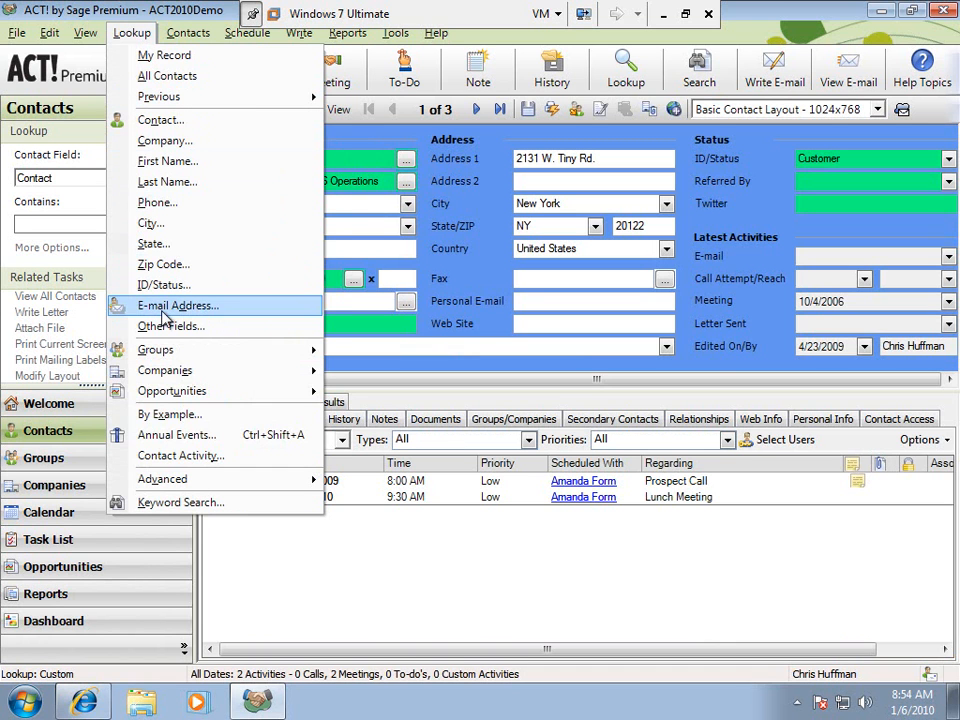
Look up contacts whose E-mail Address Does Not Contain Data, returning 94 contacts
{"action": "left_click", "coordinate": [178, 305]}
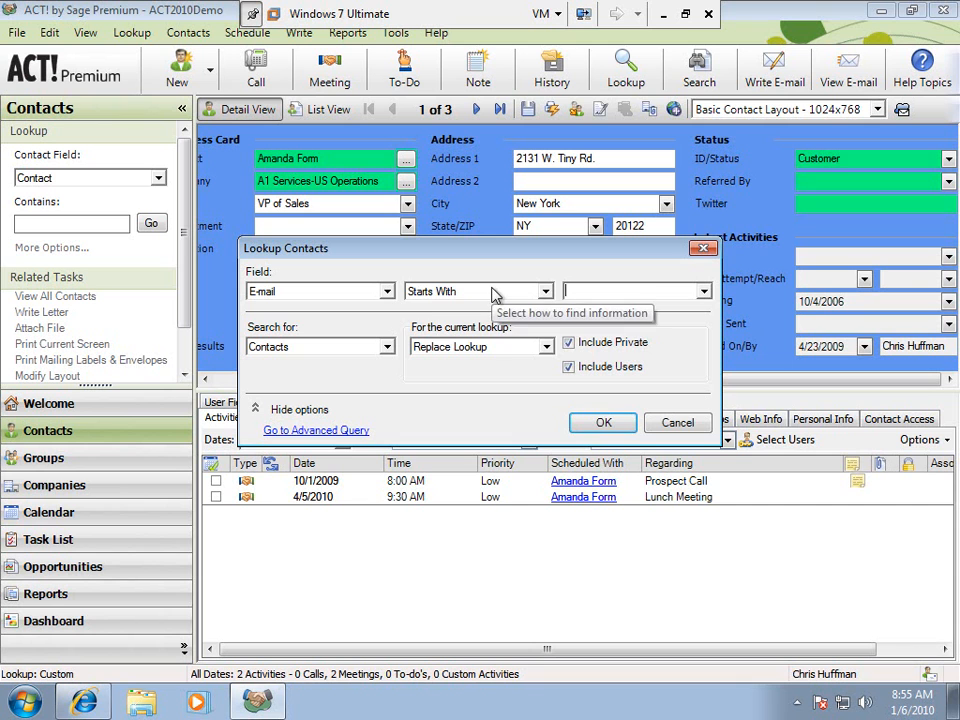
{"action": "left_click", "coordinate": [547, 291]}
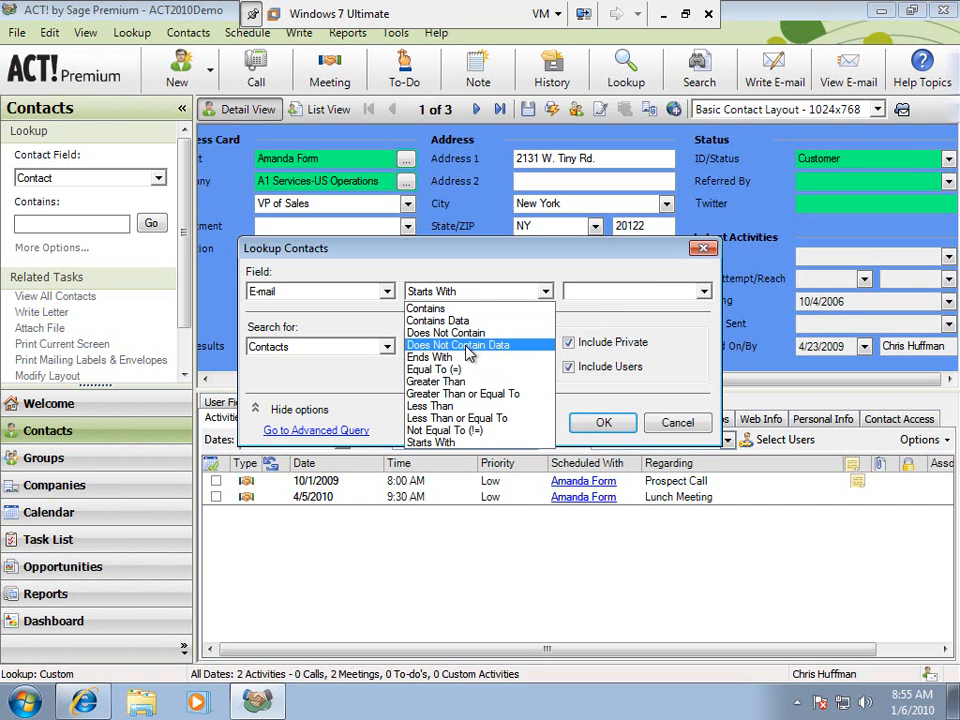
{"action": "left_click", "coordinate": [457, 344]}
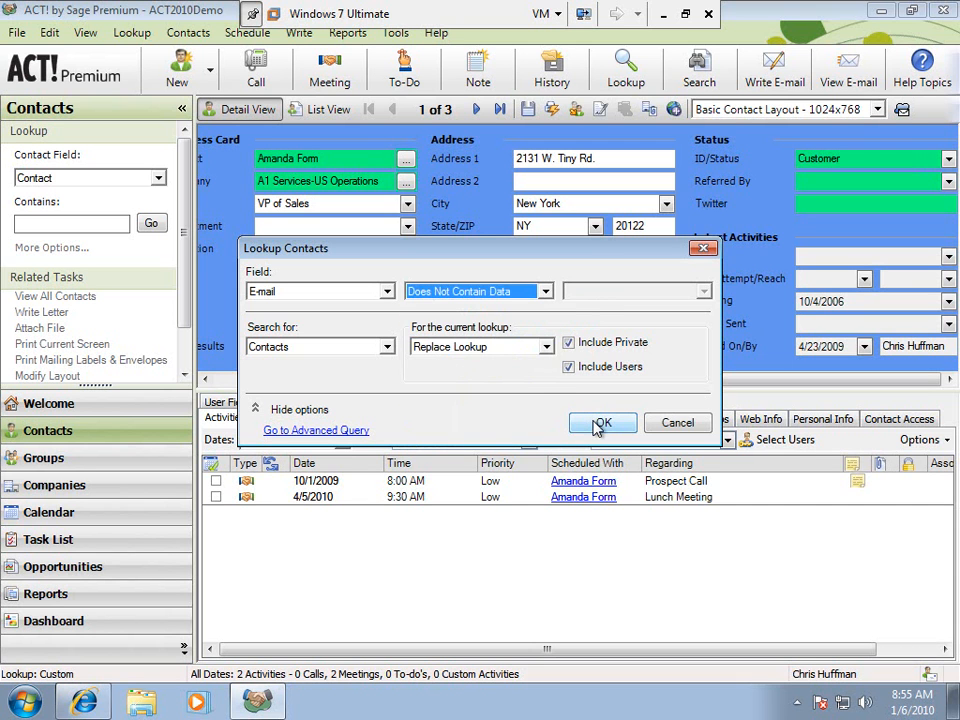
{"action": "left_click", "coordinate": [602, 422]}
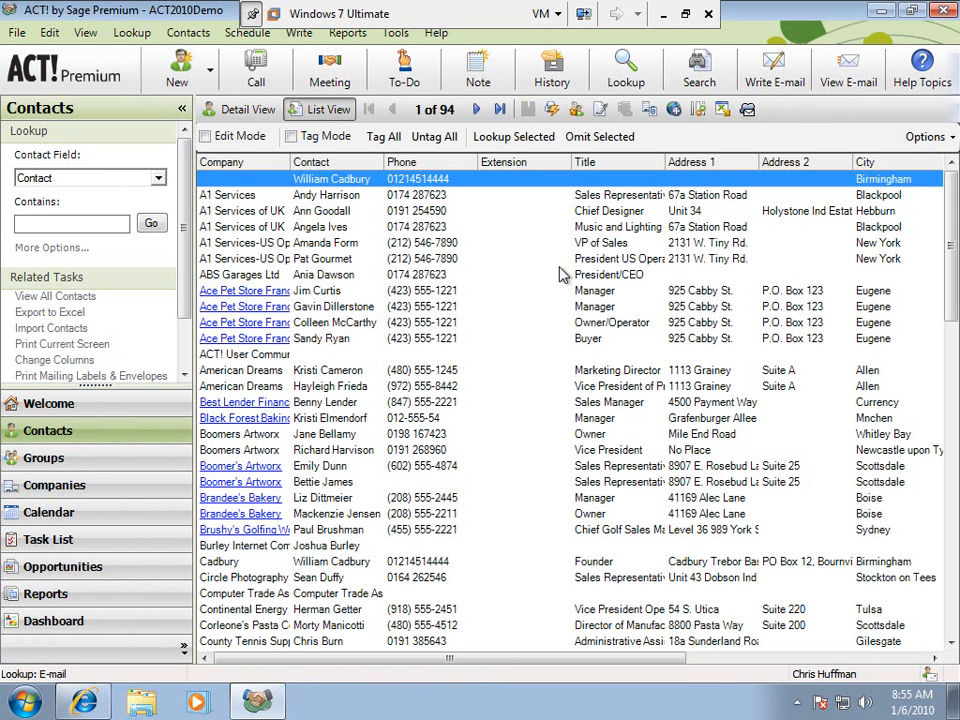
{"action": "mouse_move", "coordinate": [497, 243]}
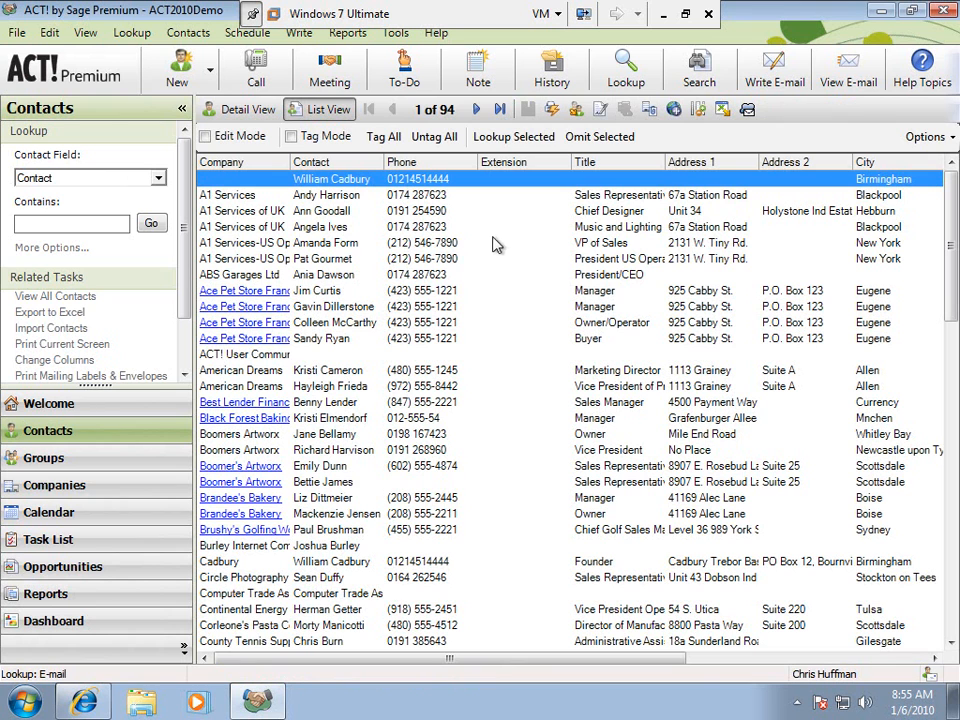
{"action": "mouse_move", "coordinate": [48, 430]}
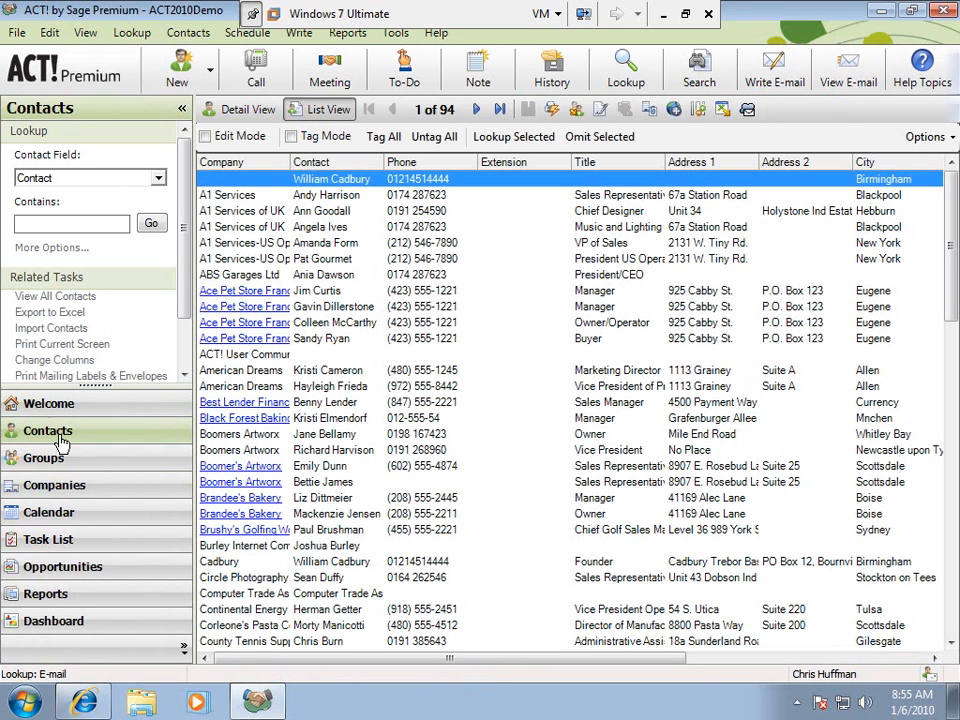
{"action": "mouse_move", "coordinate": [115, 403]}
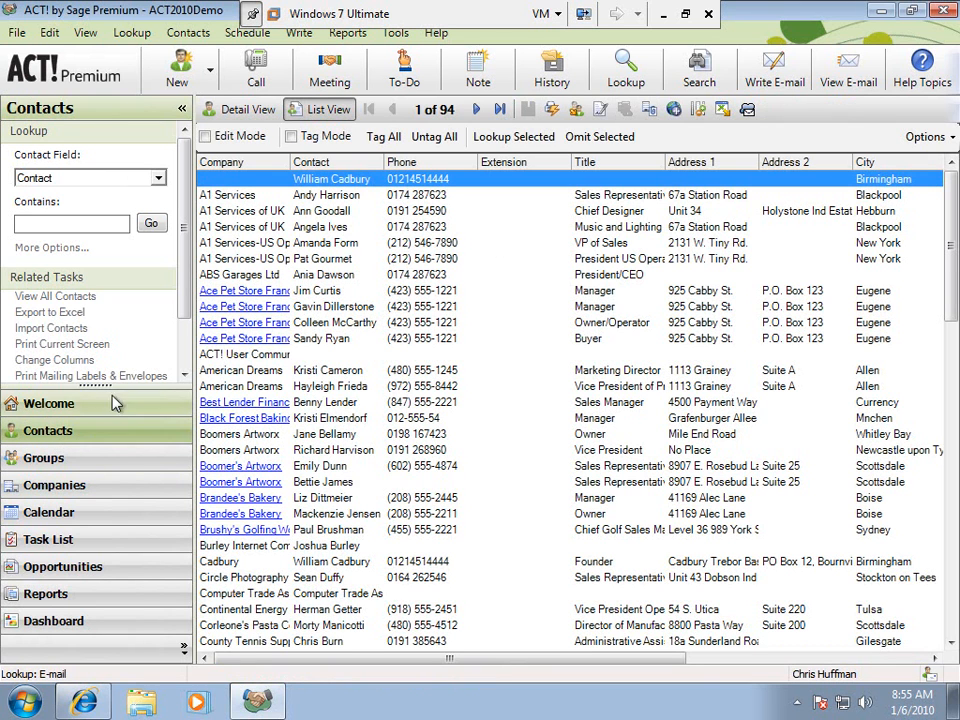
Review the 94 contacts lacking e-mail, then open the Lookup menu
{"action": "left_click", "coordinate": [131, 33]}
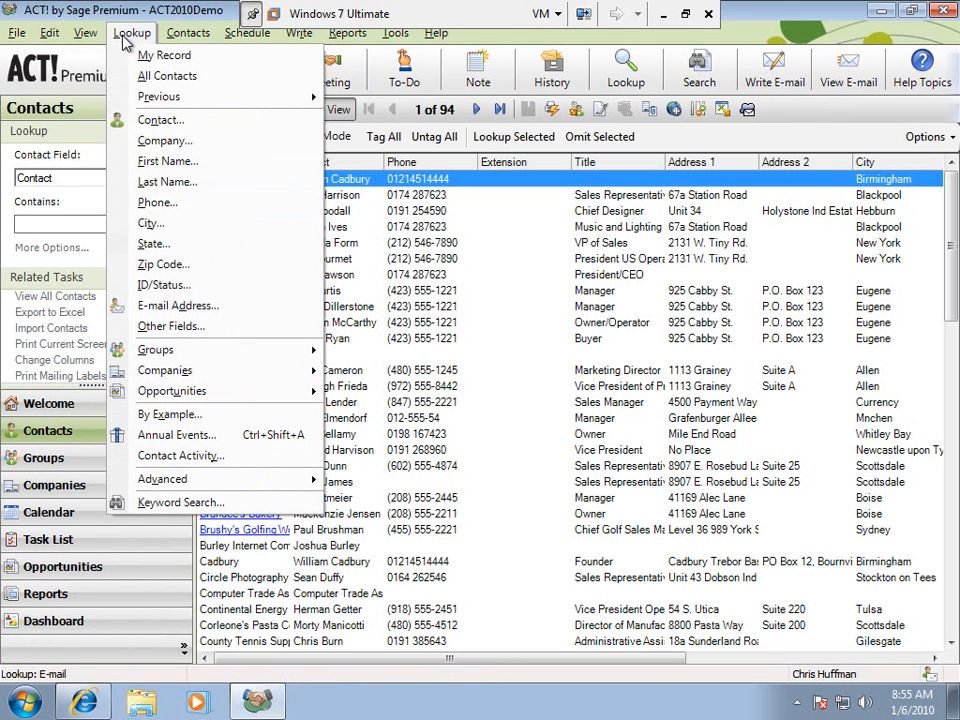
{"action": "mouse_move", "coordinate": [164, 55]}
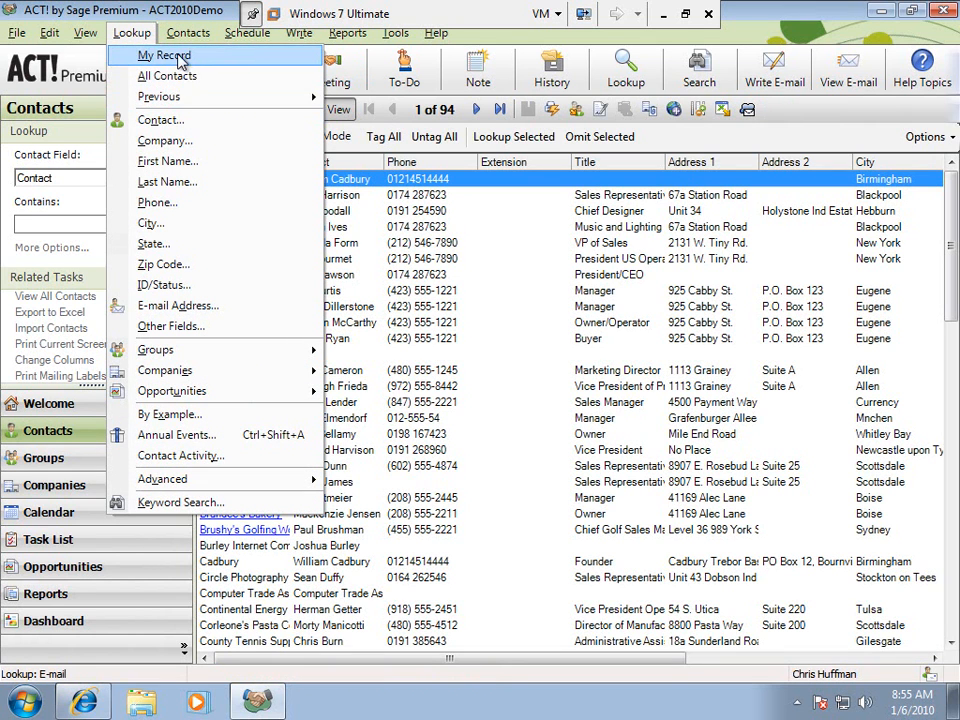
Look up My Record to show Chris Huffman's own contact, then reopen the Lookup menu
{"action": "left_click", "coordinate": [162, 55]}
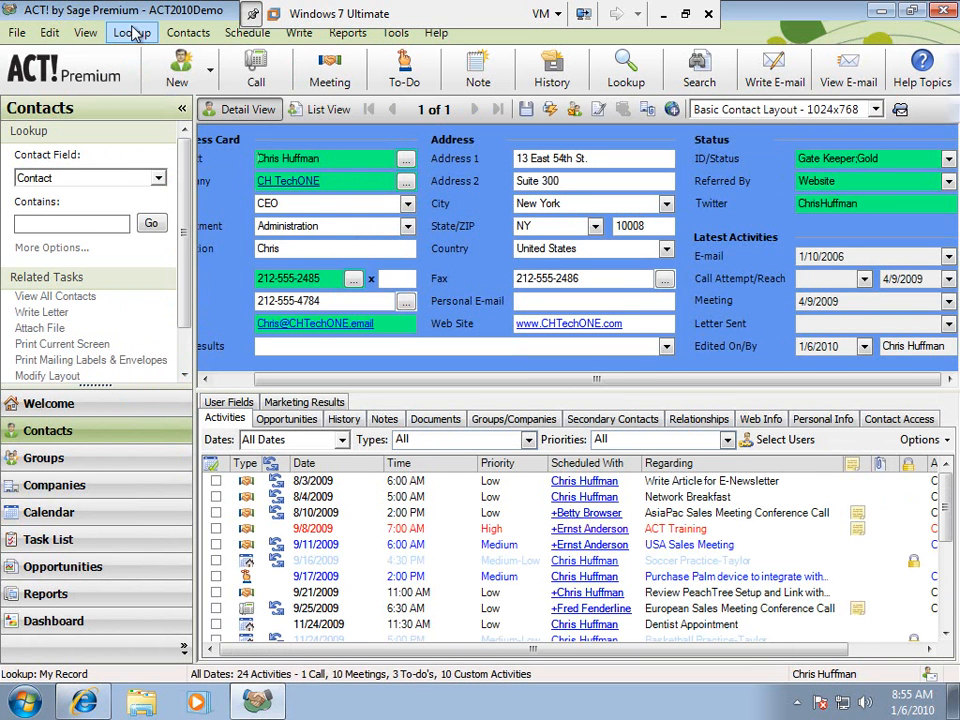
{"action": "left_click", "coordinate": [131, 33]}
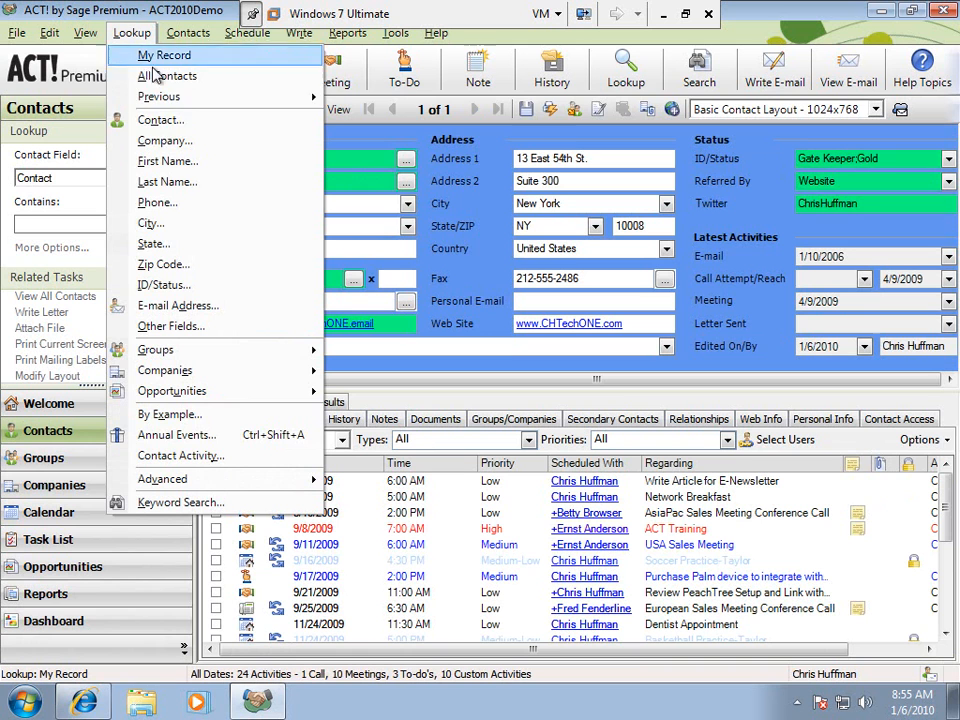
{"action": "mouse_move", "coordinate": [158, 96]}
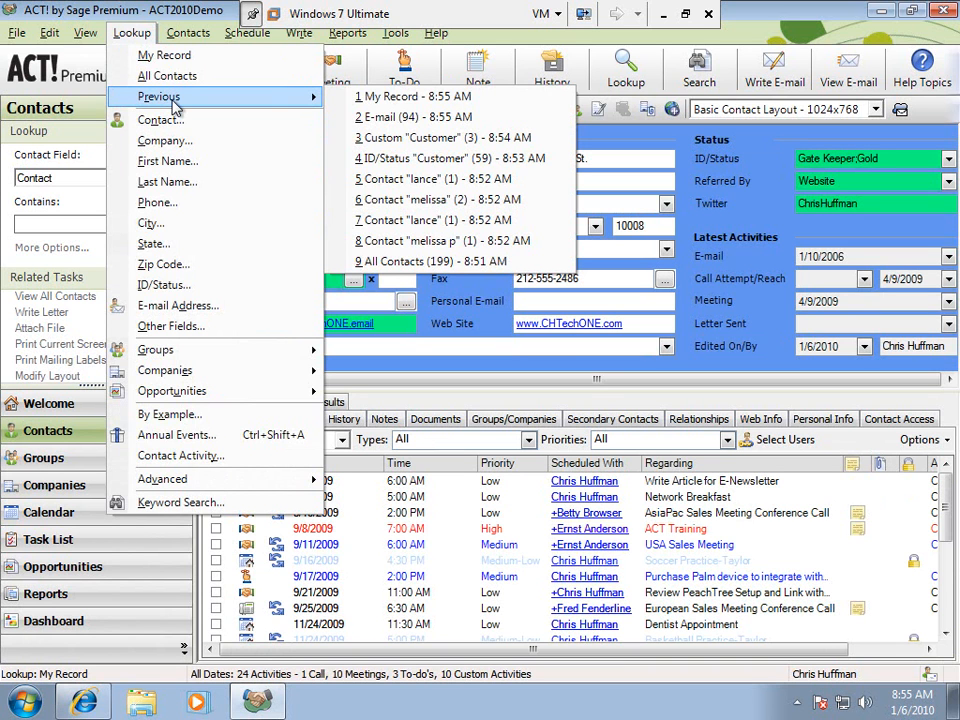
Rerun the 59-customer ID/Status lookup from history, then open the earlier lookups list
{"action": "left_click", "coordinate": [450, 158]}
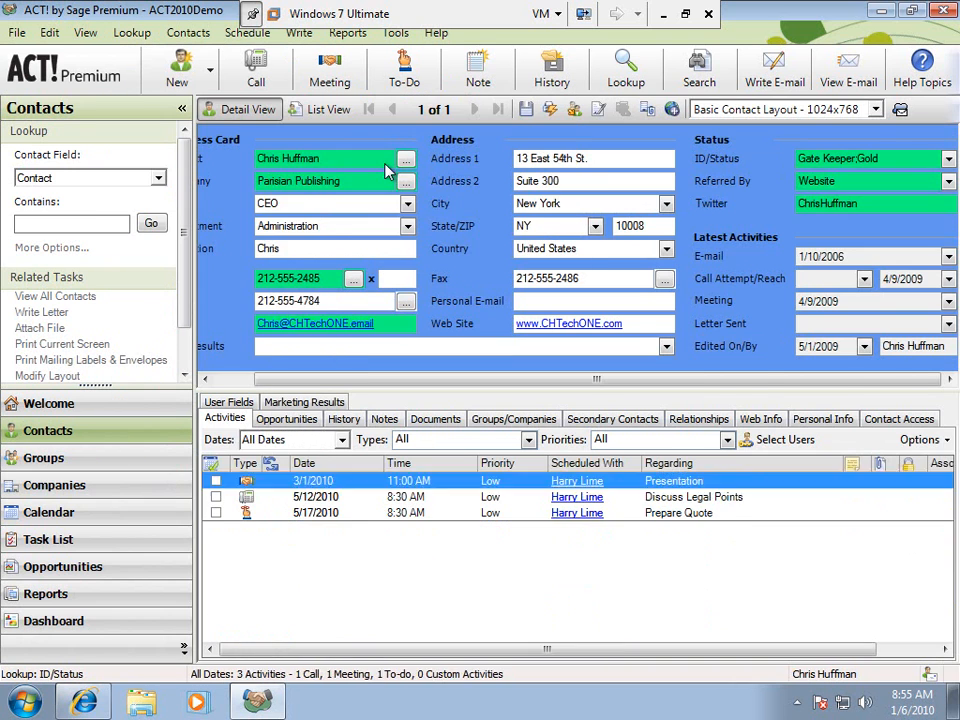
{"action": "left_click", "coordinate": [327, 109]}
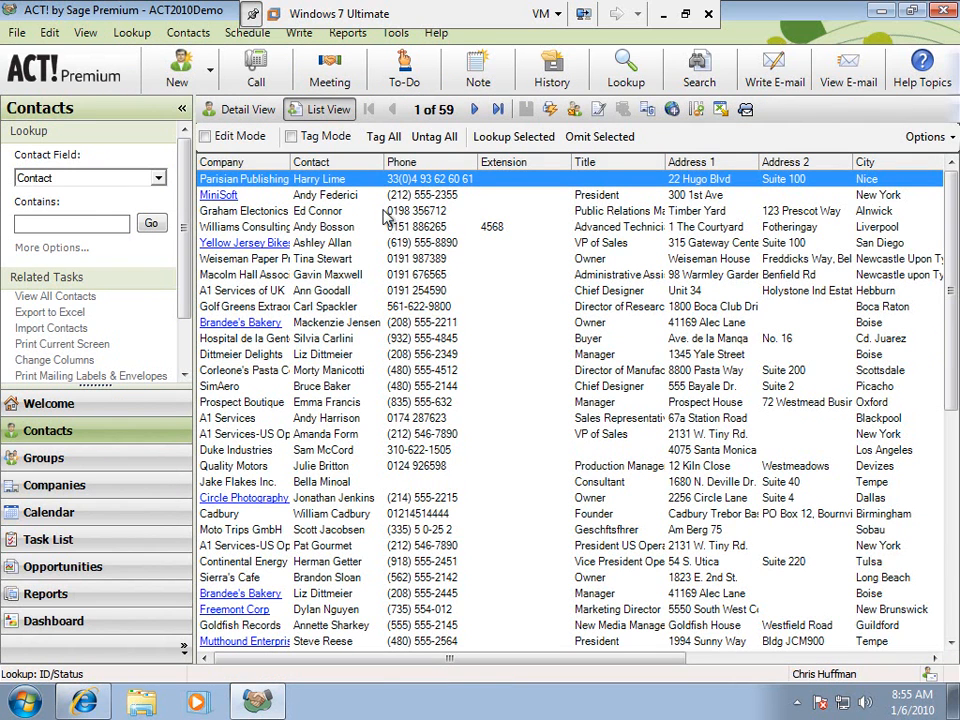
{"action": "left_click", "coordinate": [131, 33]}
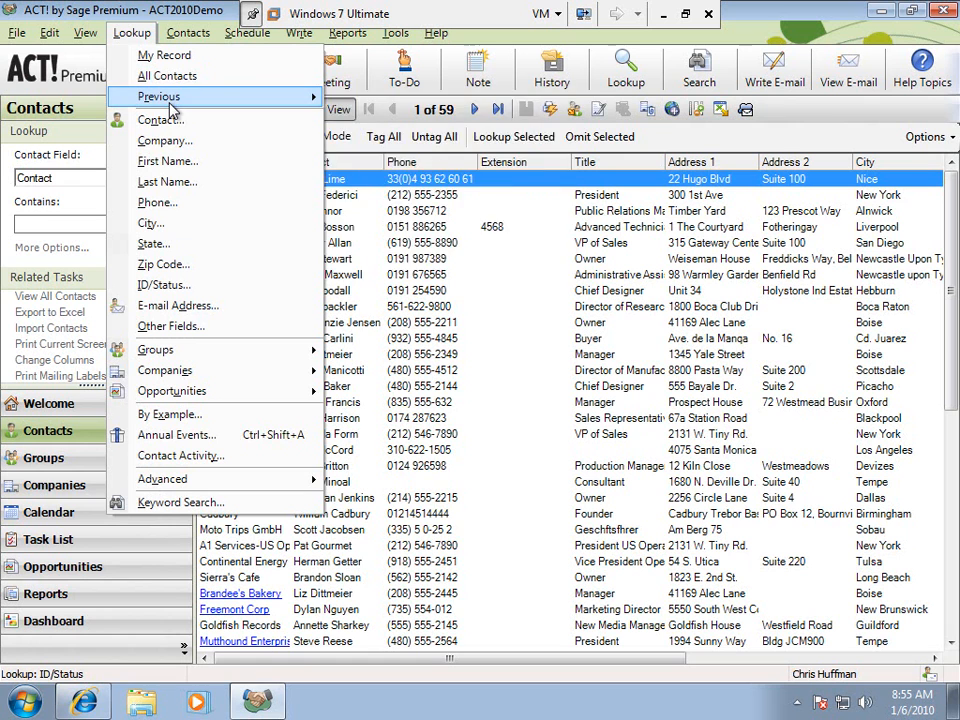
{"action": "left_click", "coordinate": [158, 96]}
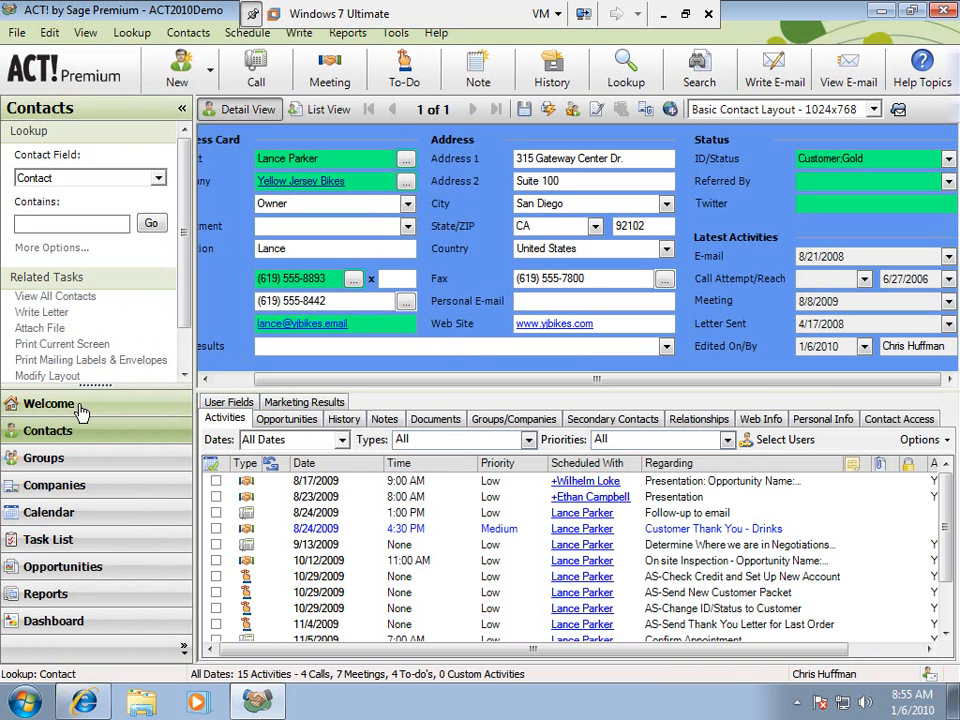
{"action": "mouse_move", "coordinate": [460, 215]}
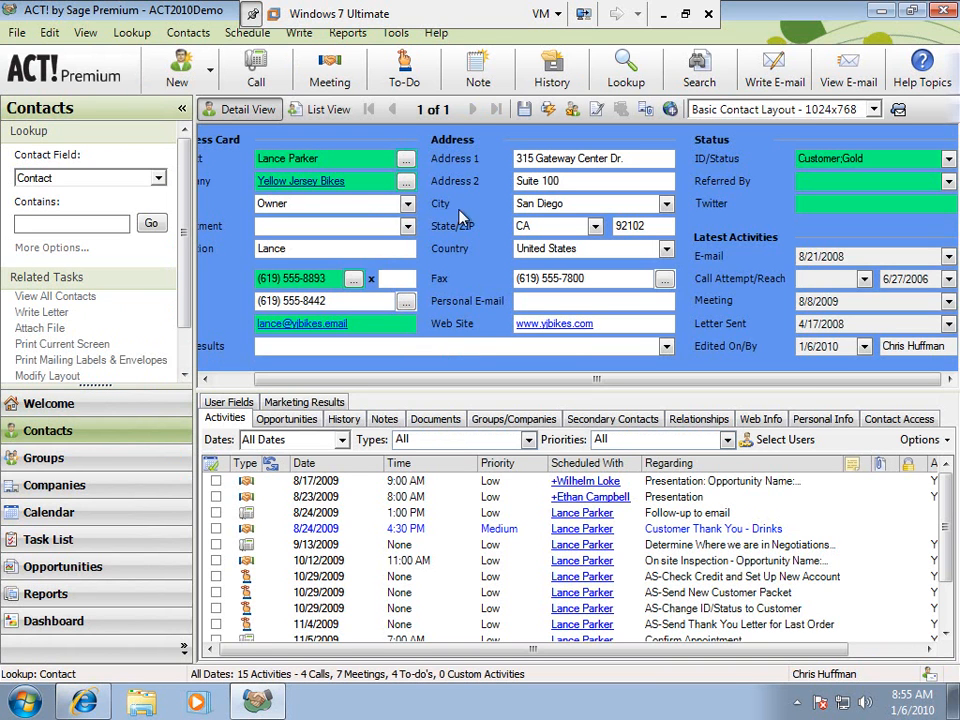